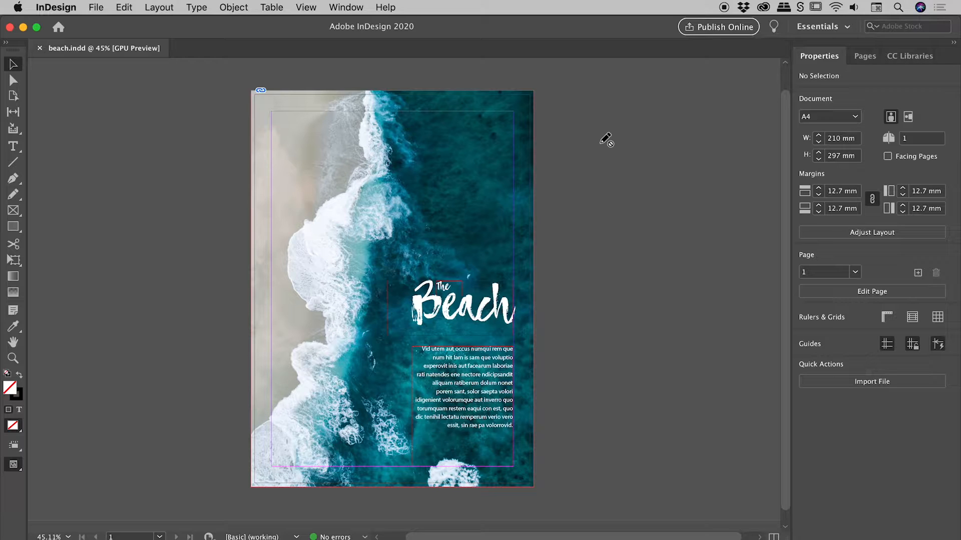
{"action": "mouse_move", "coordinate": [266, 98]}
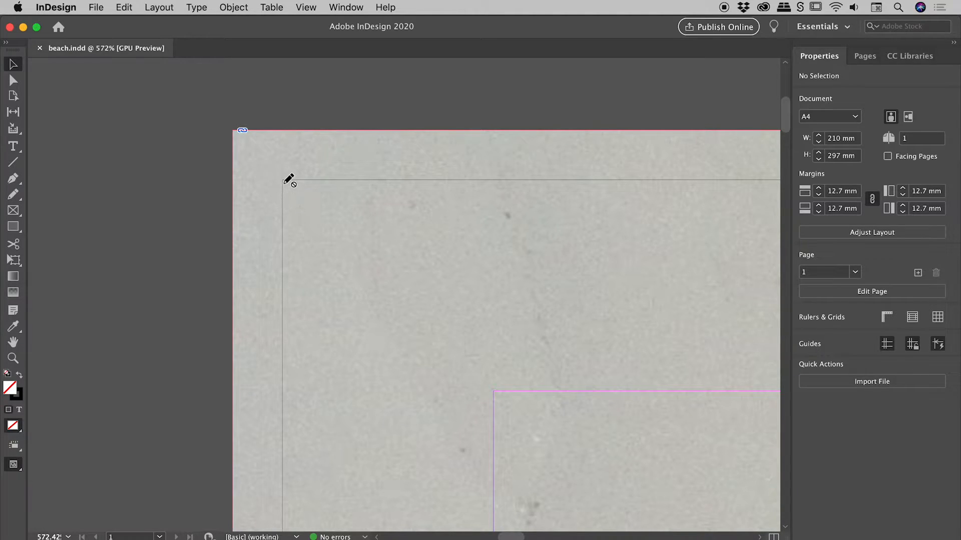
{"action": "mouse_move", "coordinate": [453, 120]}
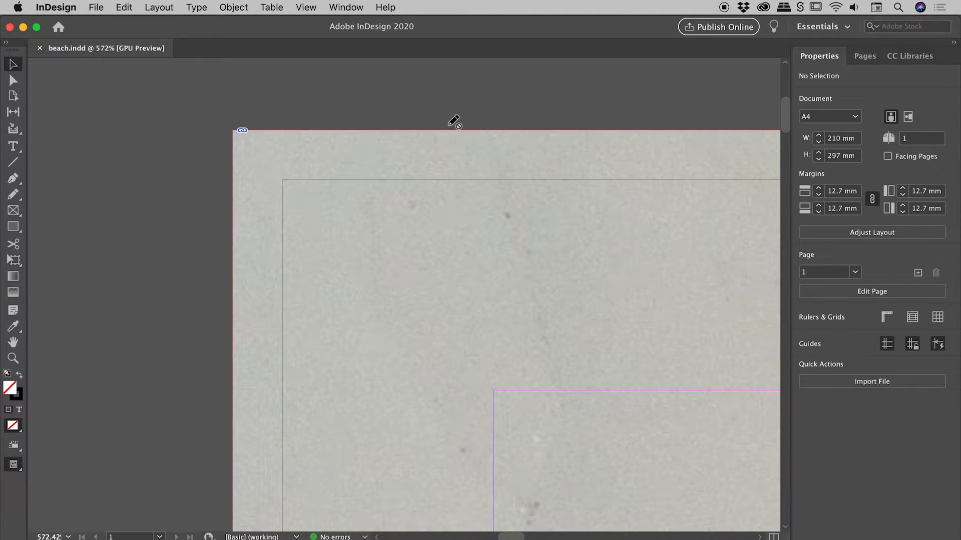
{"action": "mouse_move", "coordinate": [357, 212]}
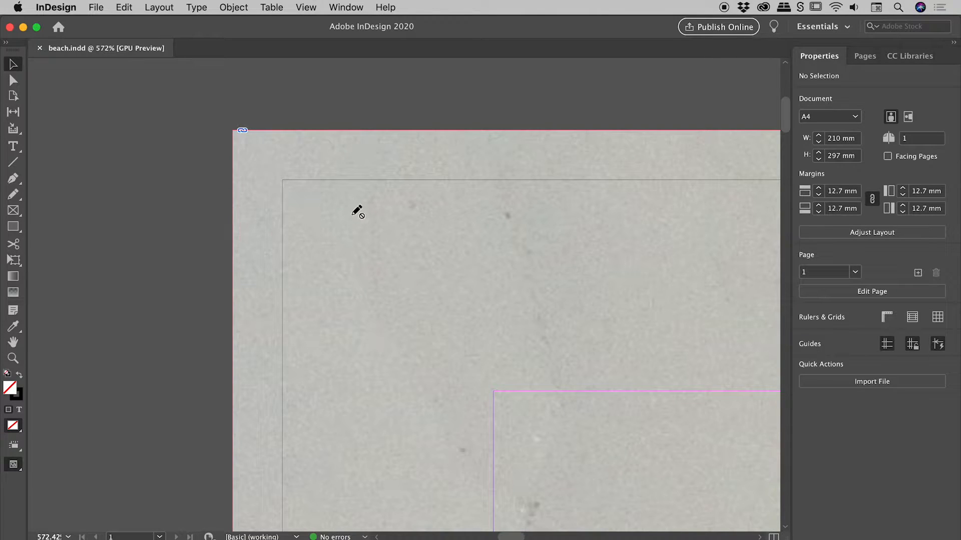
{"action": "mouse_move", "coordinate": [315, 187]}
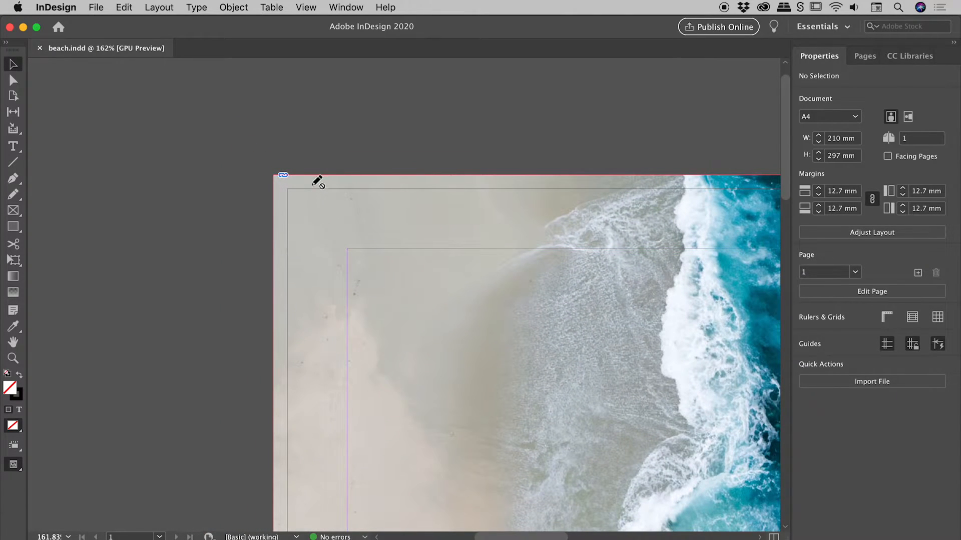
{"action": "mouse_move", "coordinate": [383, 230]}
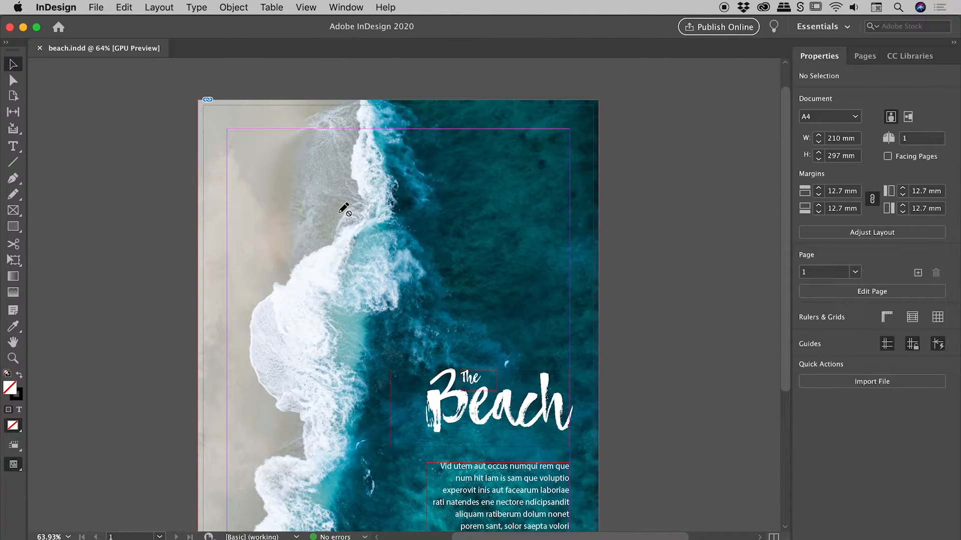
Close beach.indd and create a blank single-page A4 document, Untitled-11, with zero bleed.
{"action": "left_click", "coordinate": [39, 48]}
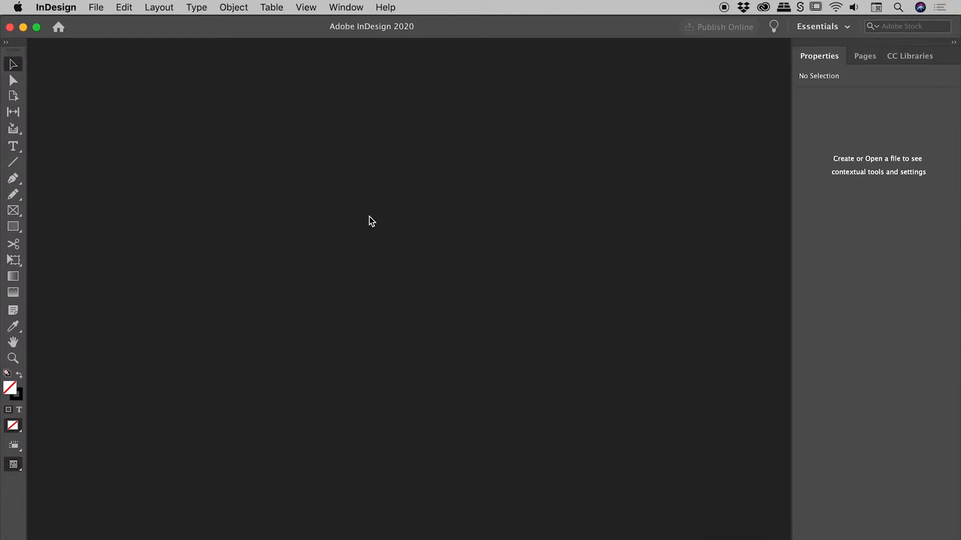
{"action": "left_click", "coordinate": [95, 8]}
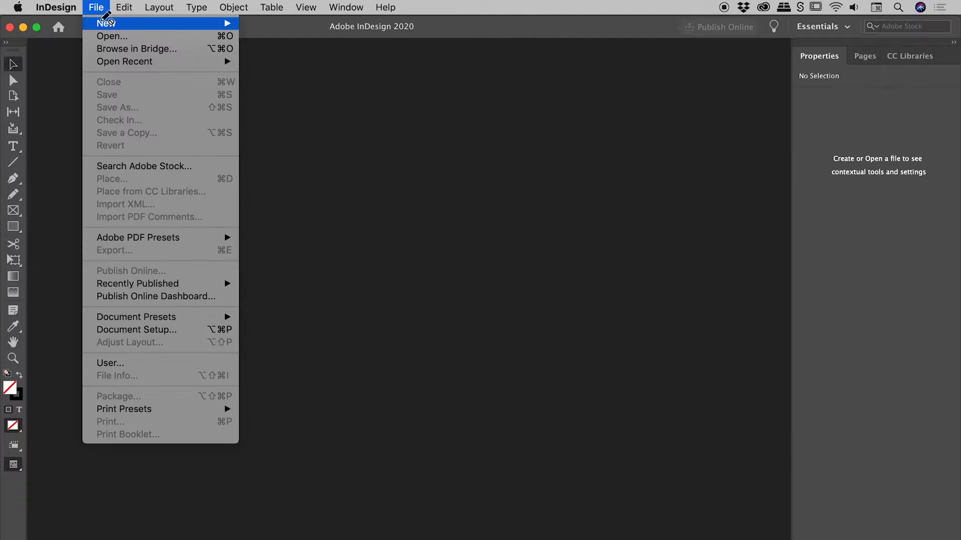
{"action": "left_click", "coordinate": [105, 23]}
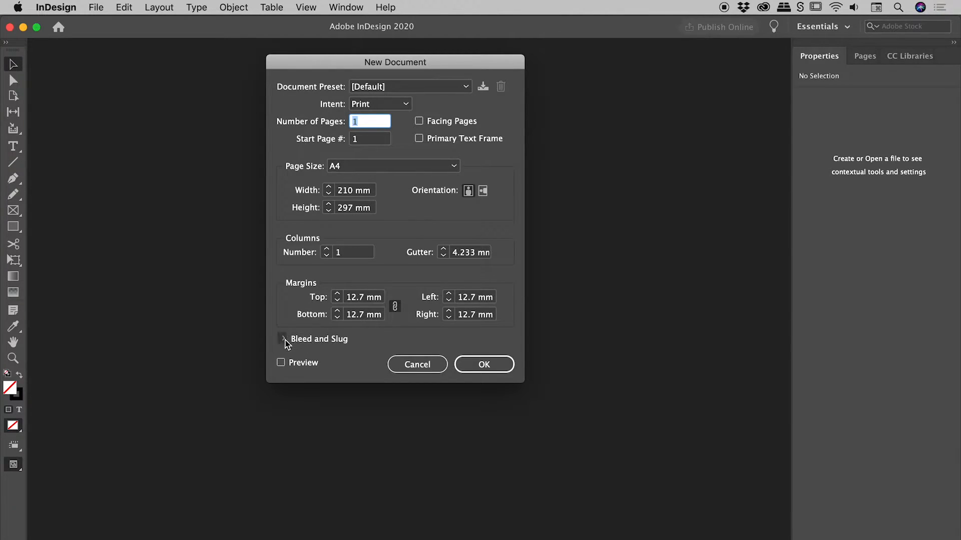
{"action": "left_click", "coordinate": [285, 339]}
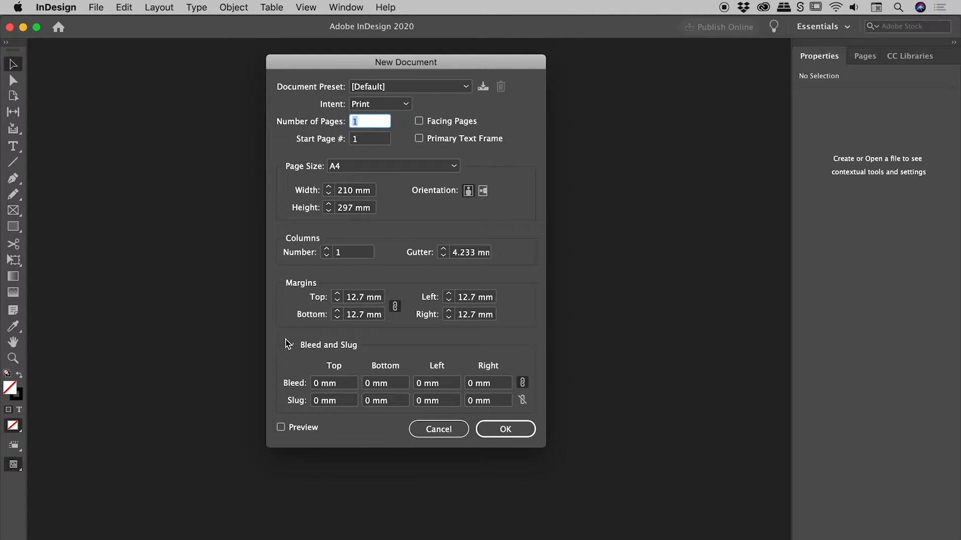
{"action": "left_click", "coordinate": [292, 344]}
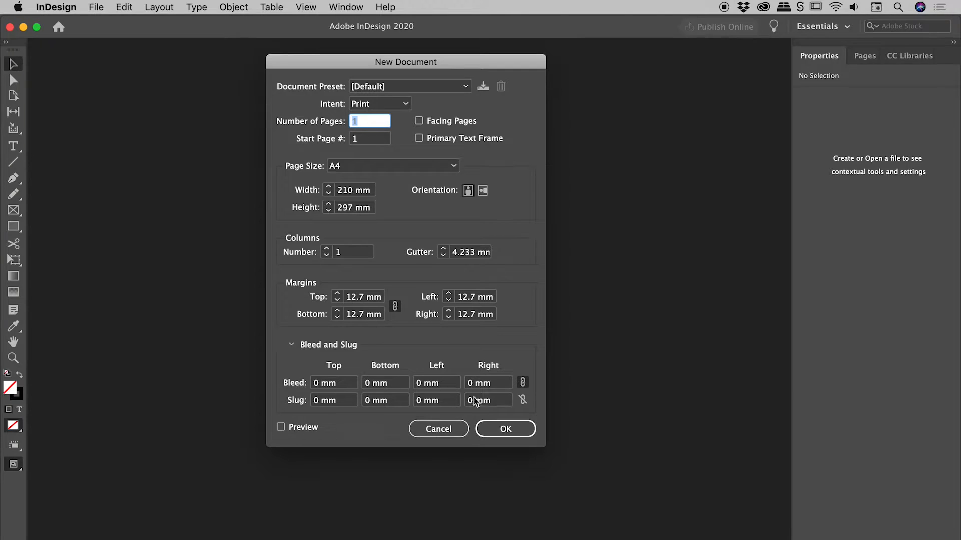
{"action": "left_click", "coordinate": [505, 429]}
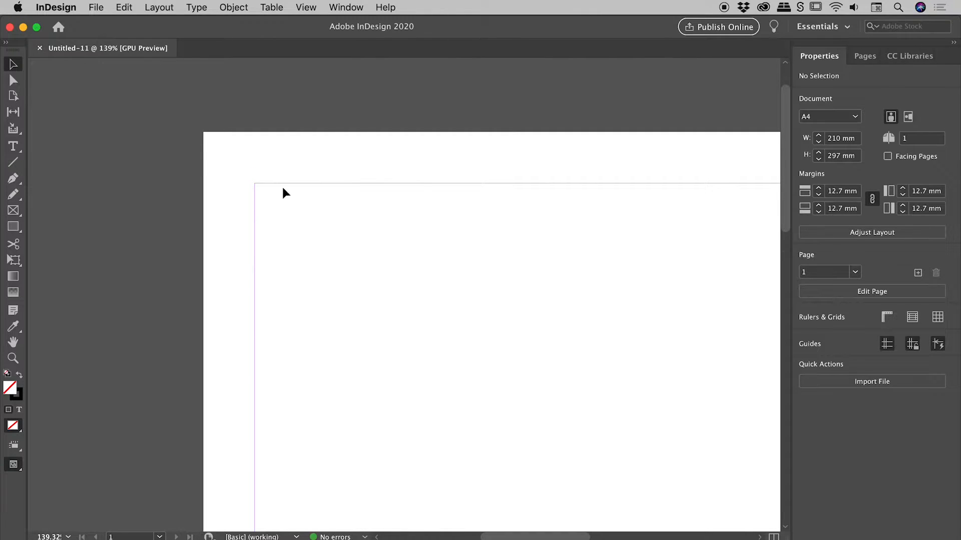
{"action": "mouse_move", "coordinate": [300, 184]}
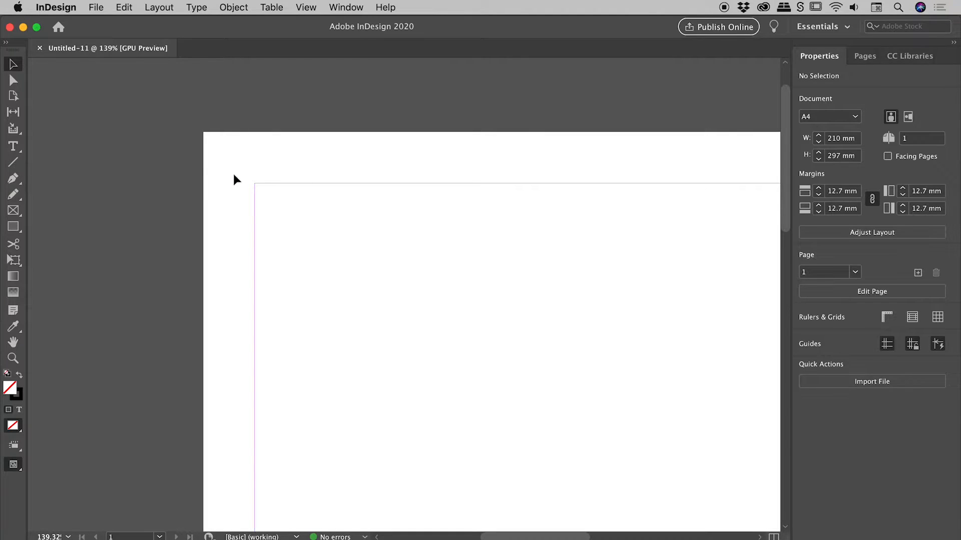
{"action": "mouse_move", "coordinate": [201, 188]}
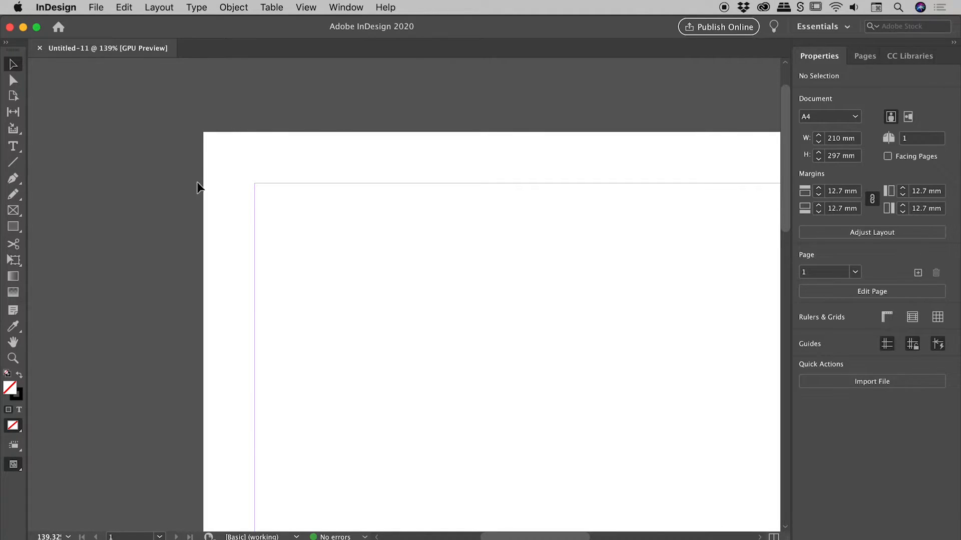
{"action": "mouse_move", "coordinate": [231, 139]}
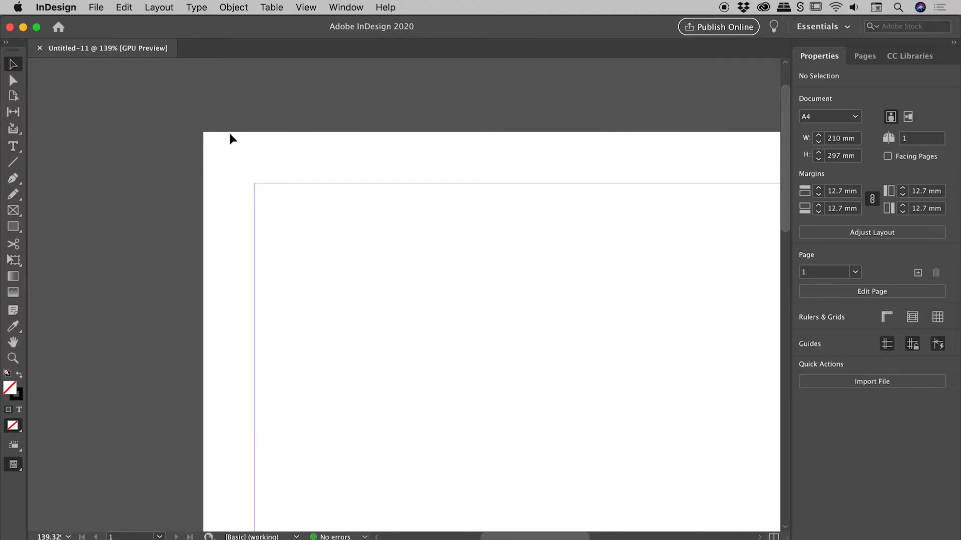
{"action": "mouse_move", "coordinate": [211, 136]}
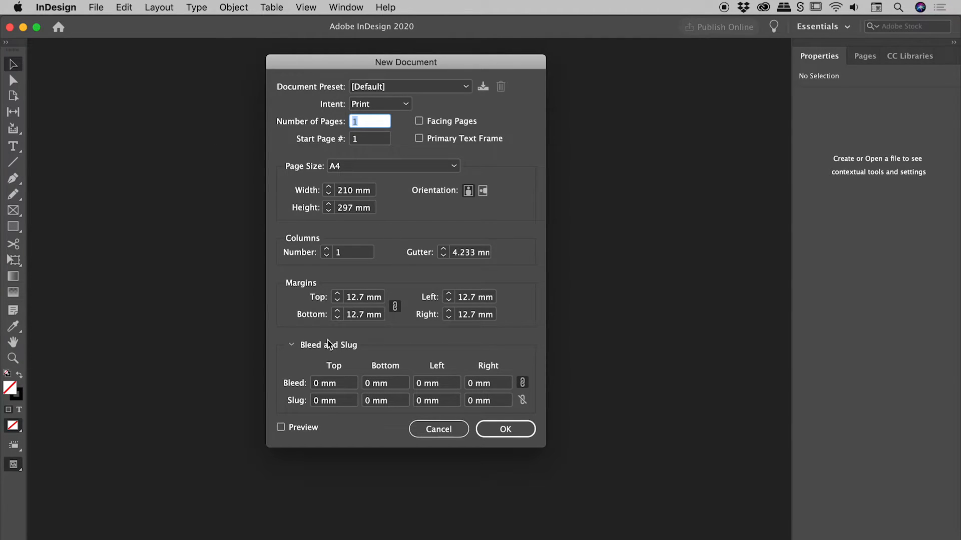
Enter a 3 mm bleed, change it to 10 mm on all sides, and create the document.
{"action": "left_click", "coordinate": [333, 382]}
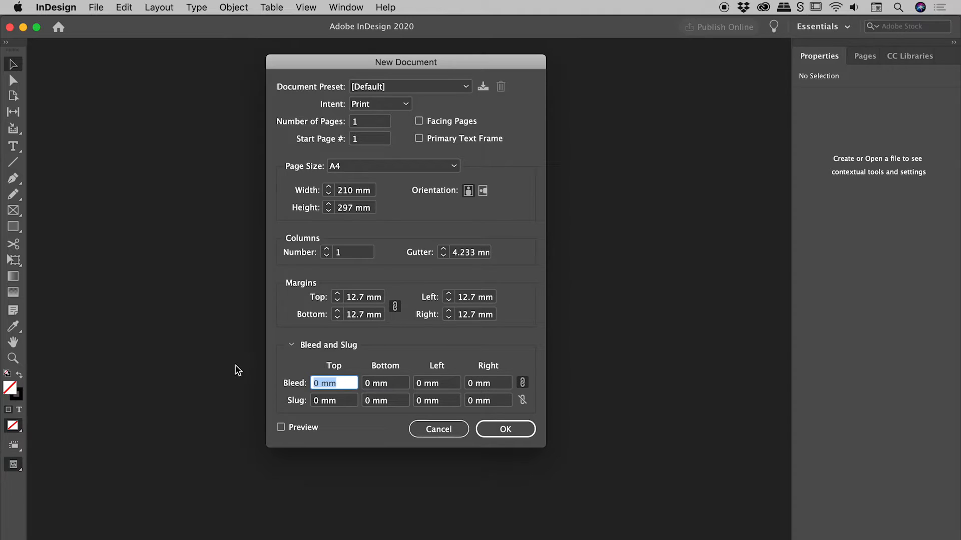
{"action": "type", "text": "3"}
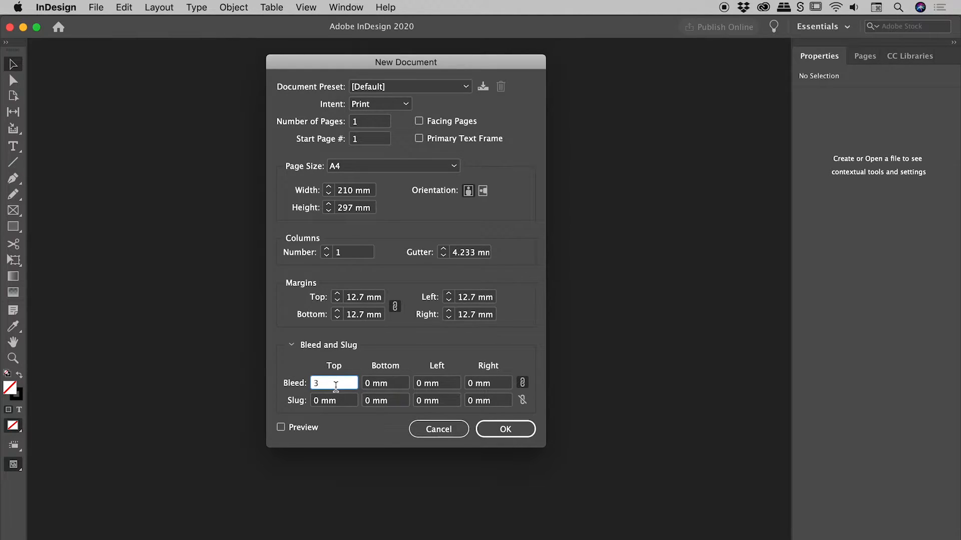
{"action": "key", "text": "Tab"}
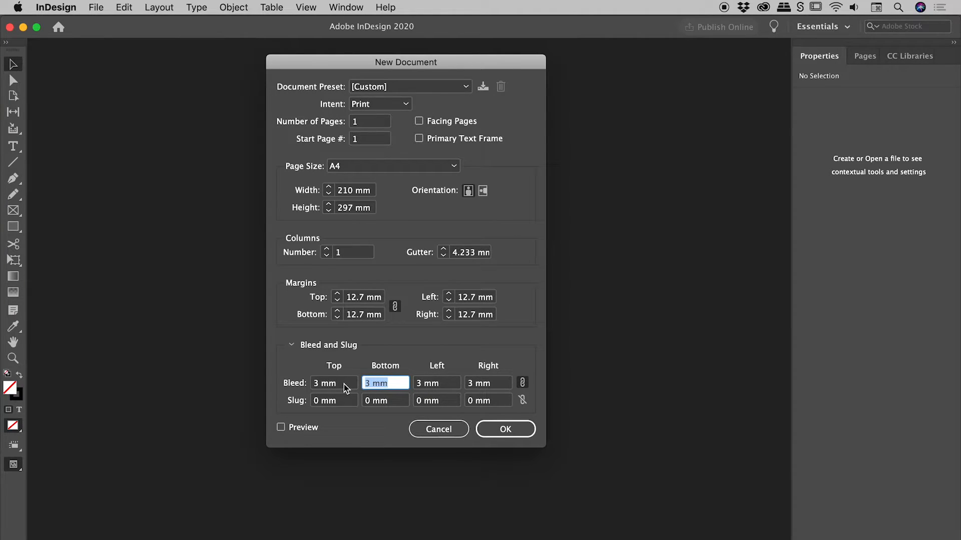
{"action": "left_click", "coordinate": [334, 383]}
{"action": "type", "text": "10"}
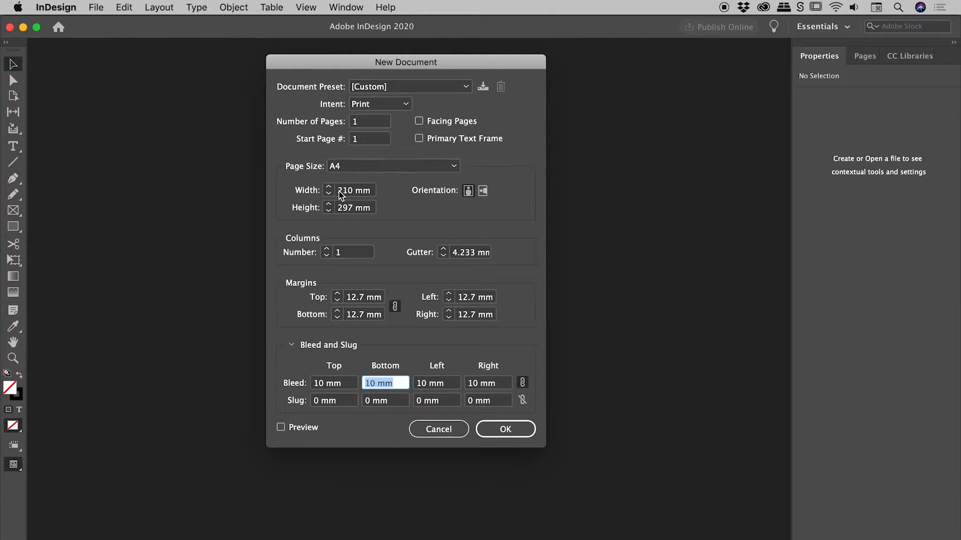
{"action": "mouse_move", "coordinate": [368, 203]}
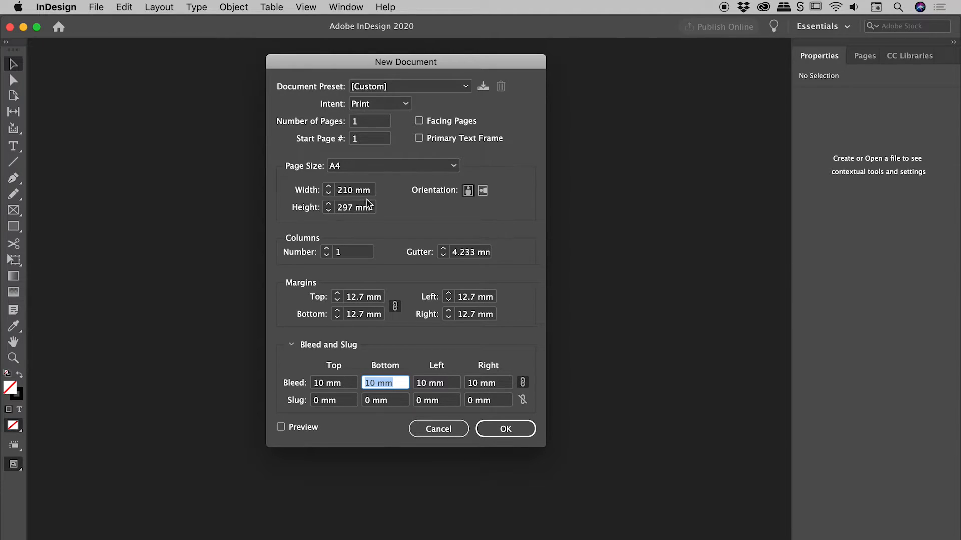
{"action": "mouse_move", "coordinate": [311, 398]}
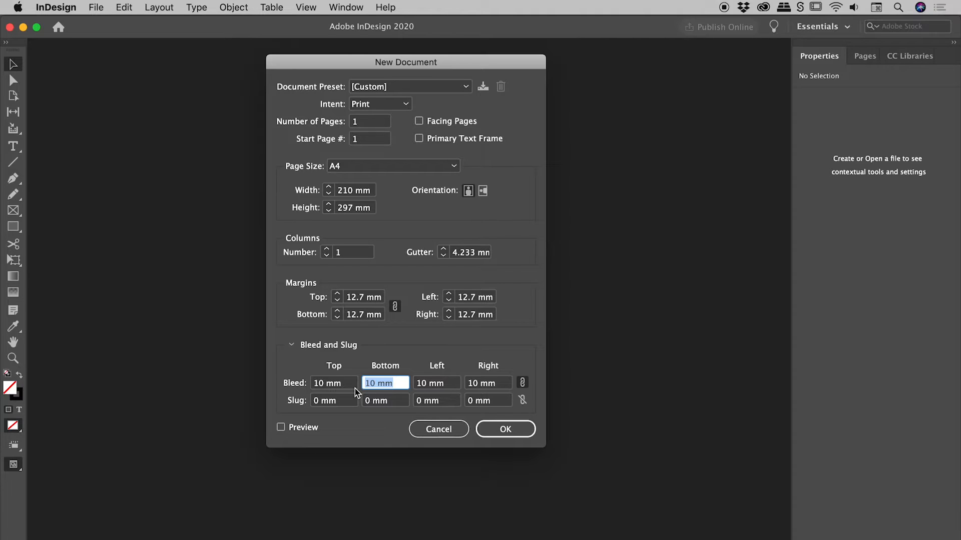
{"action": "left_click", "coordinate": [505, 429]}
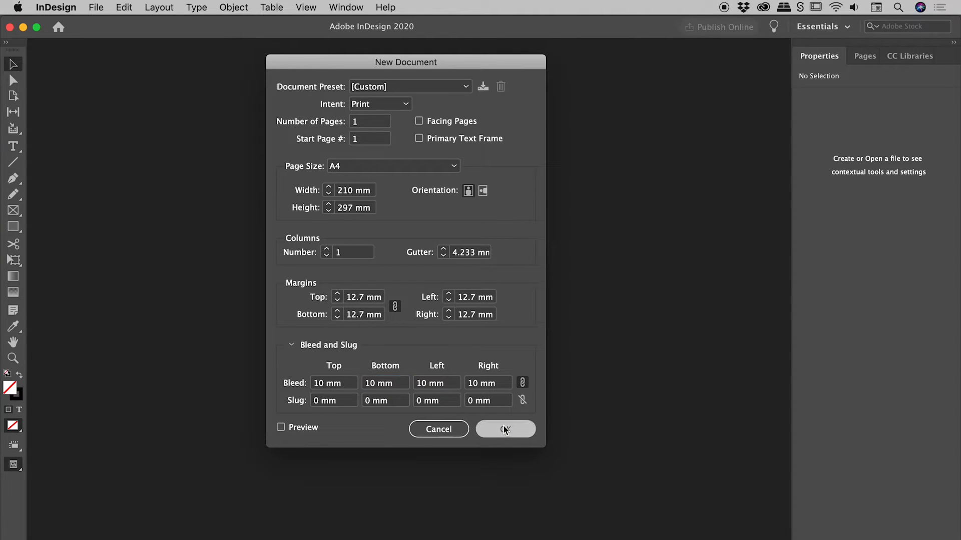
Open Untitled-12 and zoom into the top-left corner to check the red bleed guide.
{"action": "left_click", "coordinate": [505, 429]}
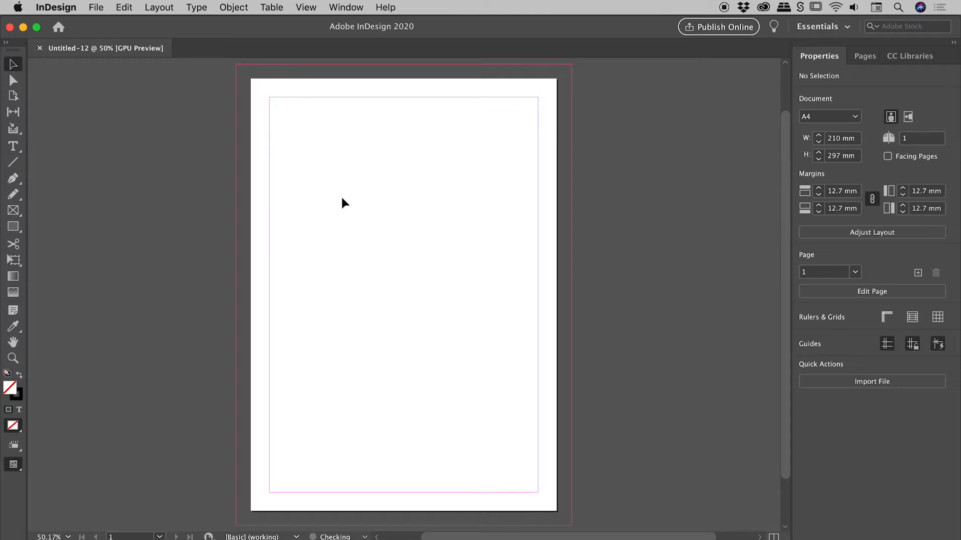
{"action": "left_click", "coordinate": [343, 202]}
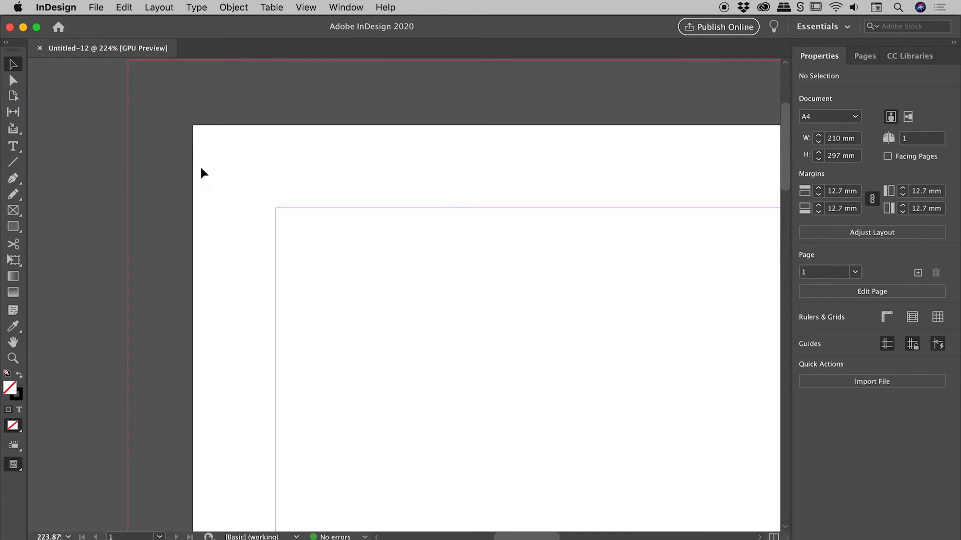
{"action": "scroll", "scroll_direction": "down", "scroll_amount": 3}
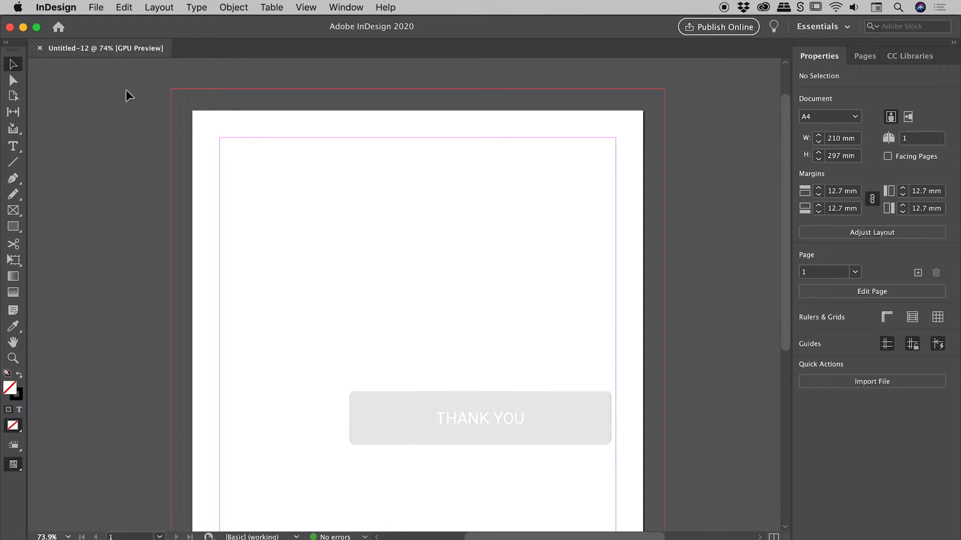
Review Untitled-12's Document Setup and confirm the unchanged 10 mm bleed.
{"action": "left_click", "coordinate": [96, 8]}
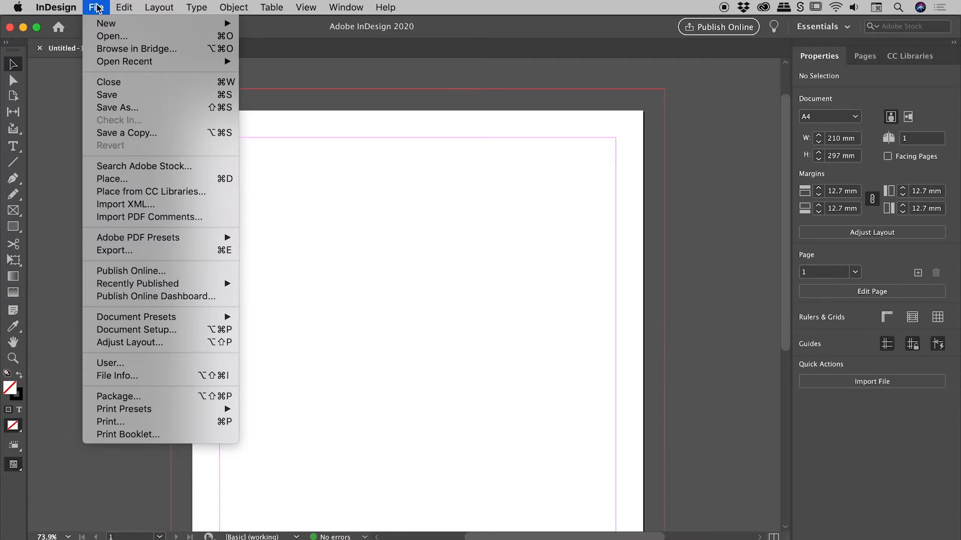
{"action": "left_click", "coordinate": [144, 334]}
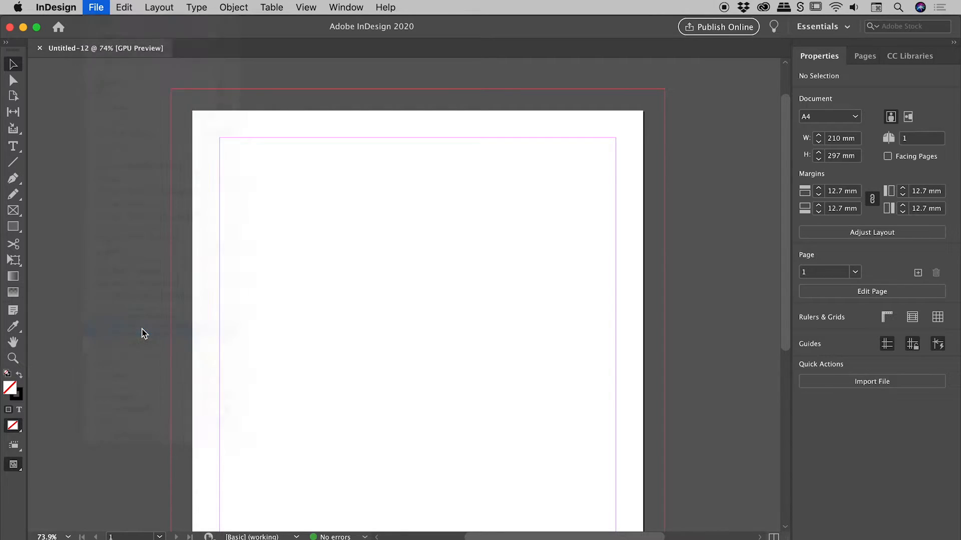
{"action": "left_click", "coordinate": [96, 7]}
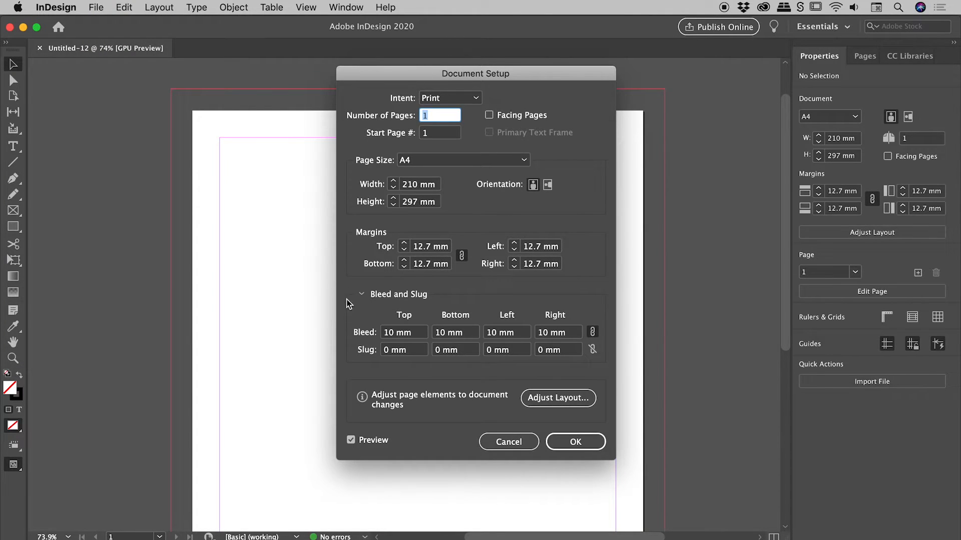
{"action": "mouse_move", "coordinate": [550, 118]}
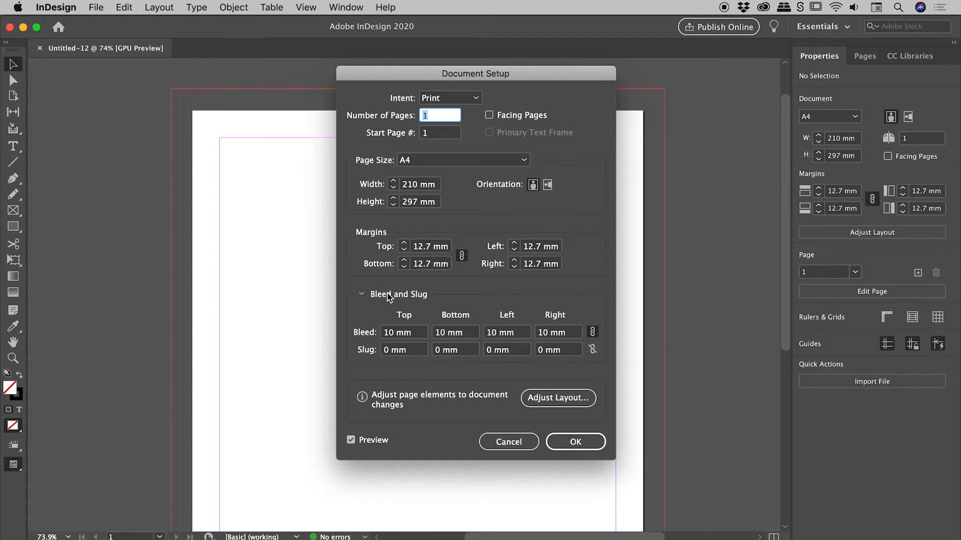
{"action": "left_click", "coordinate": [361, 294]}
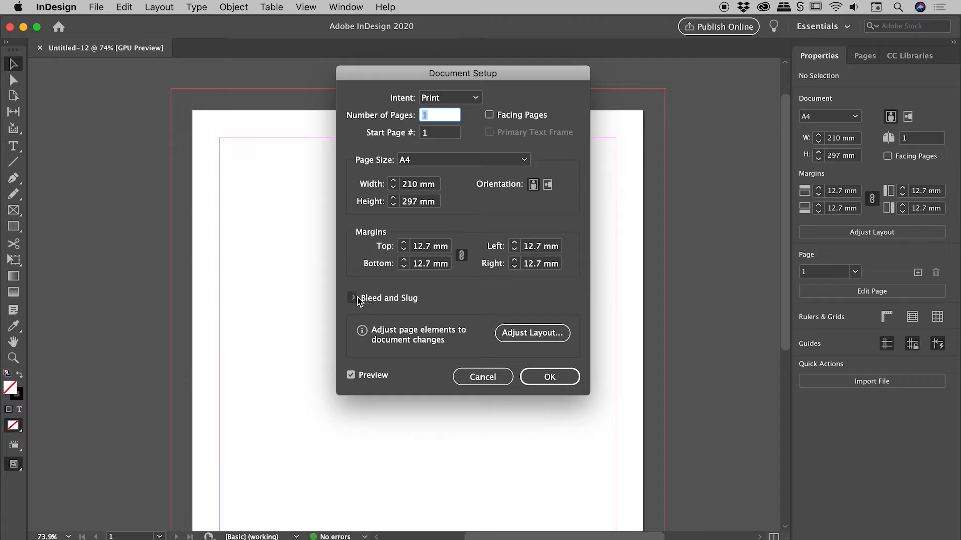
{"action": "left_click", "coordinate": [354, 298]}
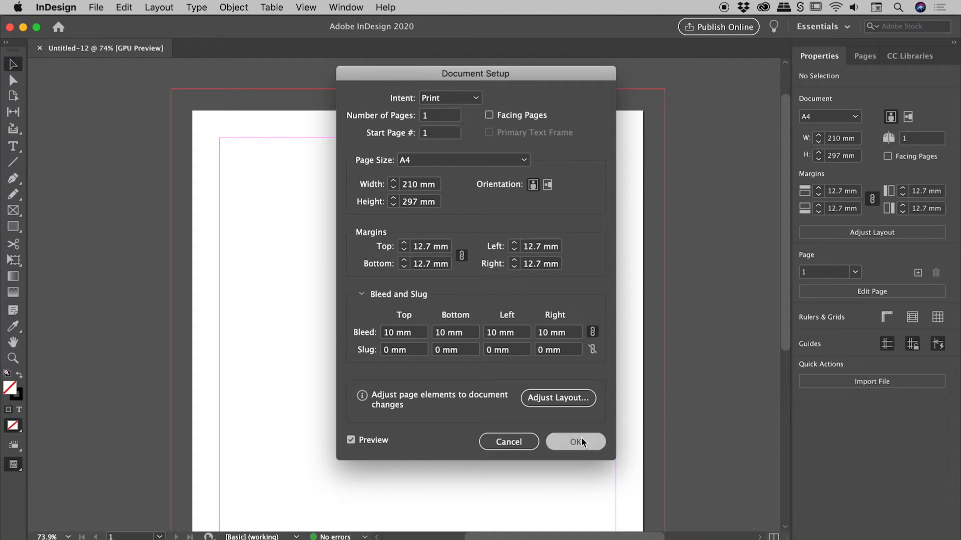
{"action": "left_click", "coordinate": [576, 442]}
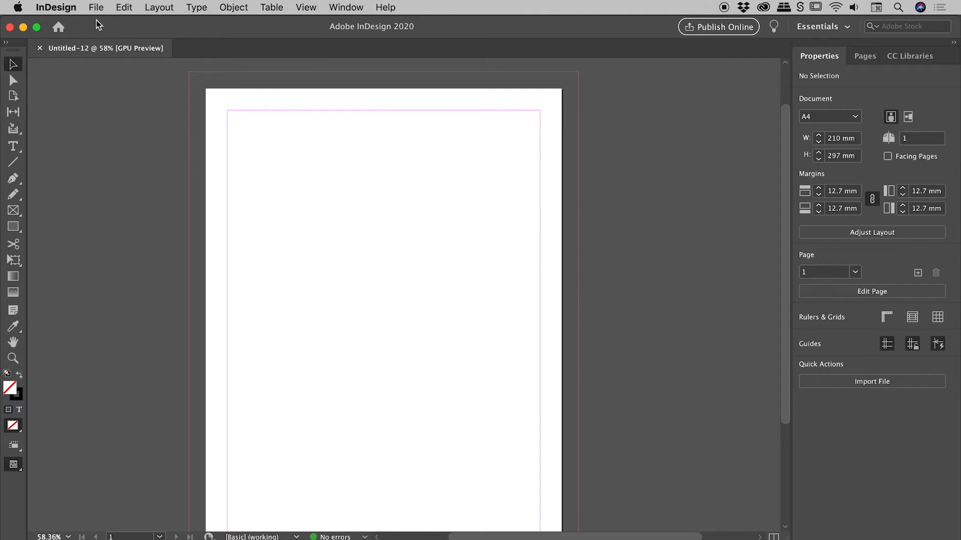
Place the aerial beach photo at the page's top-left corner, running into the bleed.
{"action": "left_click", "coordinate": [96, 7]}
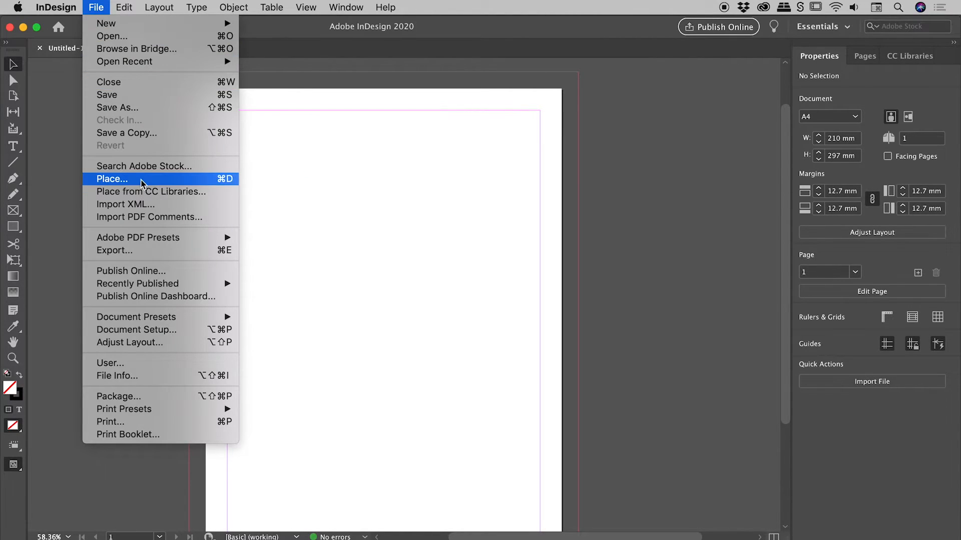
{"action": "left_click", "coordinate": [111, 178]}
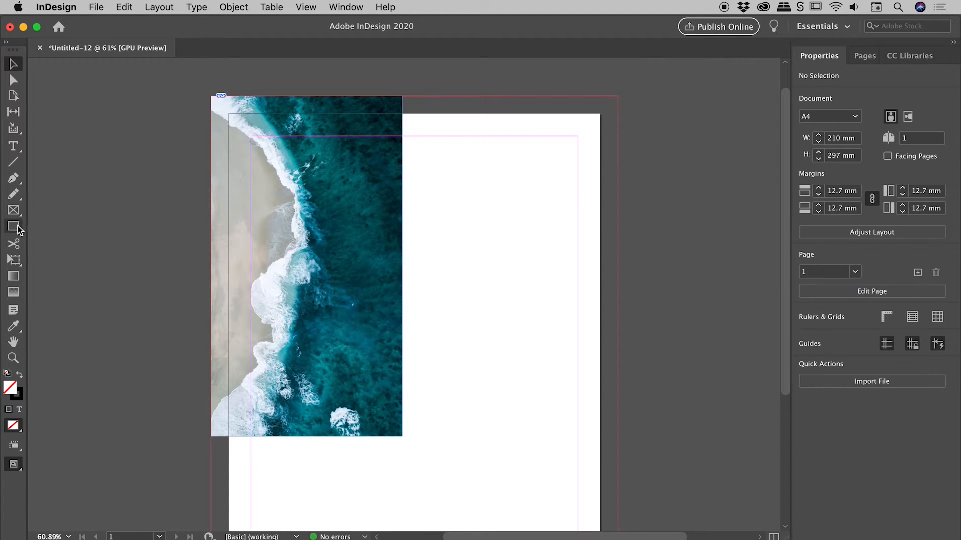
Draw a tall red-filled rectangle at top right and stretch it into the bleed.
{"action": "left_click_drag", "start_coordinate": [446, 152], "coordinate": [514, 260]}
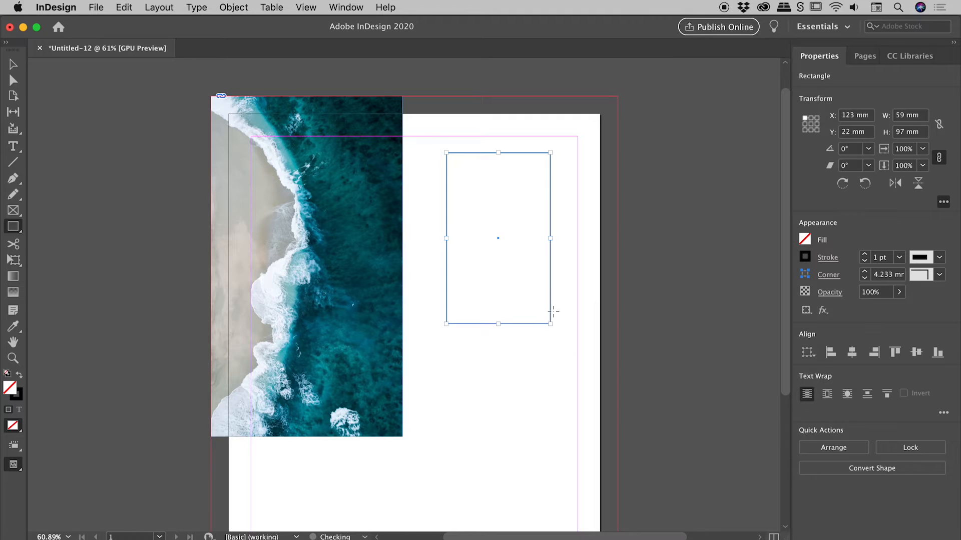
{"action": "left_click", "coordinate": [346, 7]}
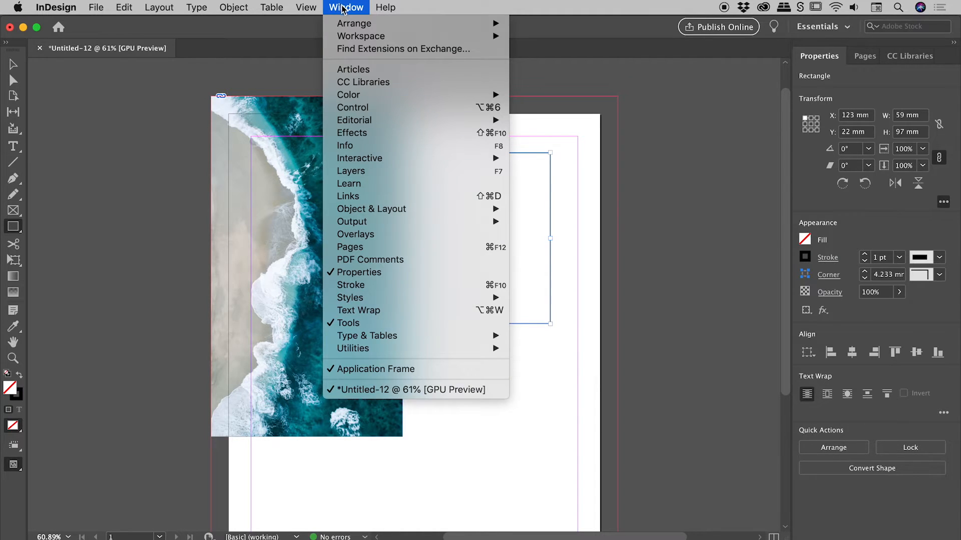
{"action": "mouse_move", "coordinate": [348, 95]}
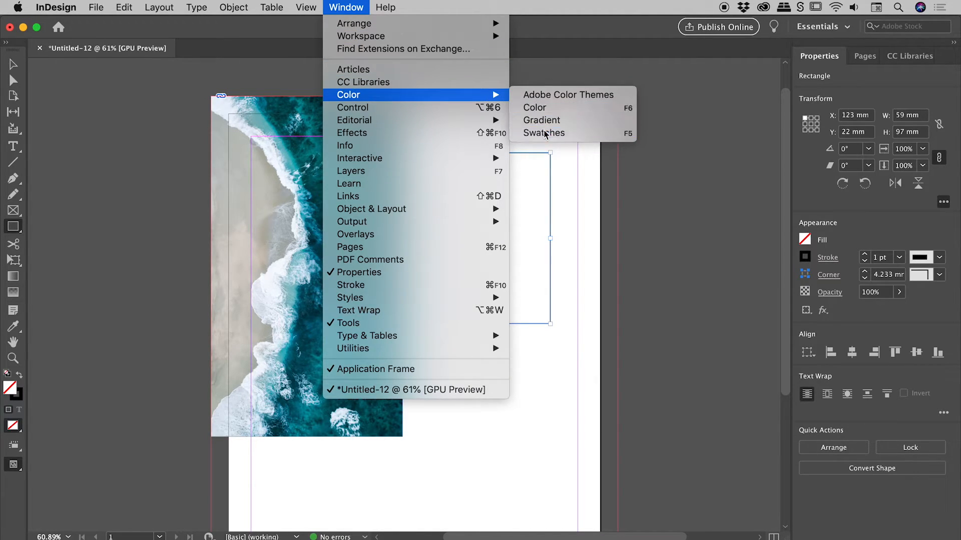
{"action": "left_click", "coordinate": [543, 134]}
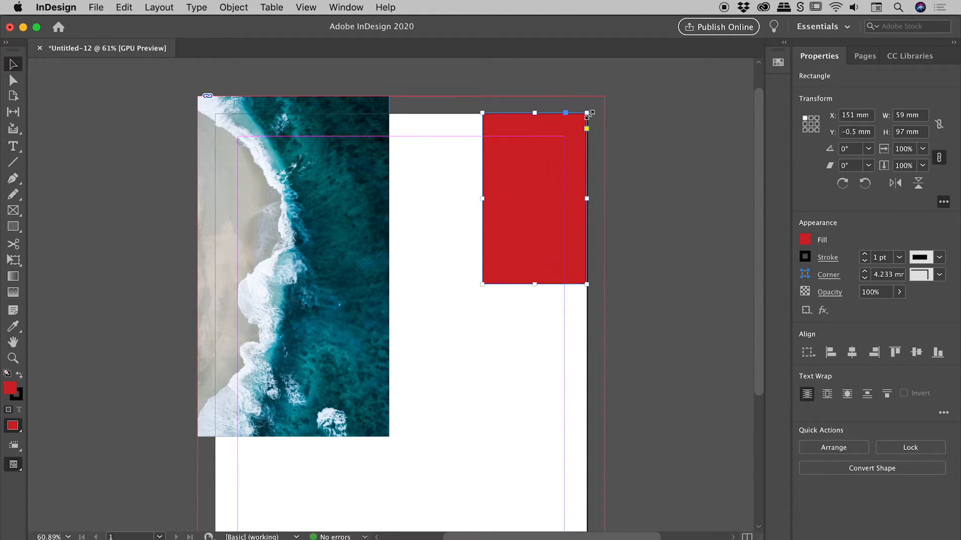
{"action": "left_click_drag", "start_coordinate": [586, 112], "coordinate": [604, 96]}
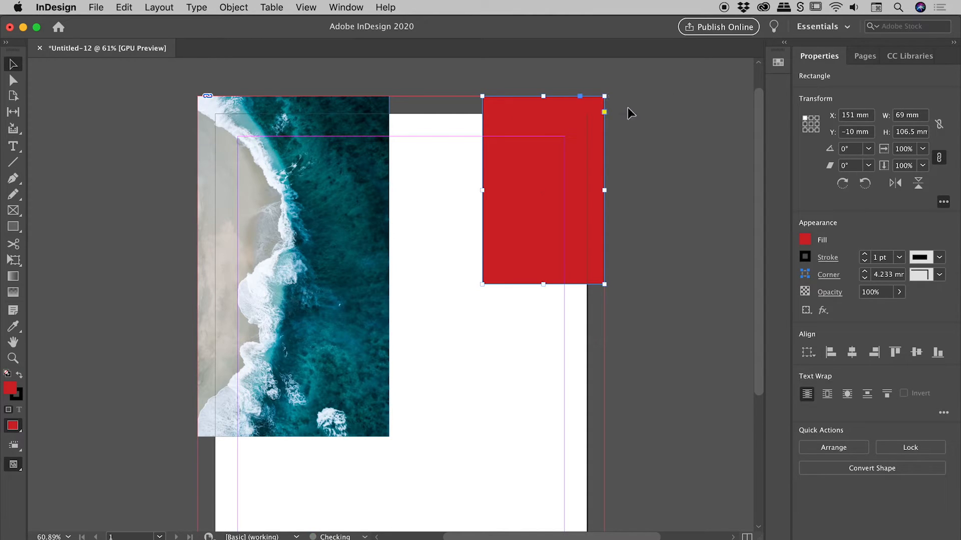
{"action": "mouse_move", "coordinate": [639, 106]}
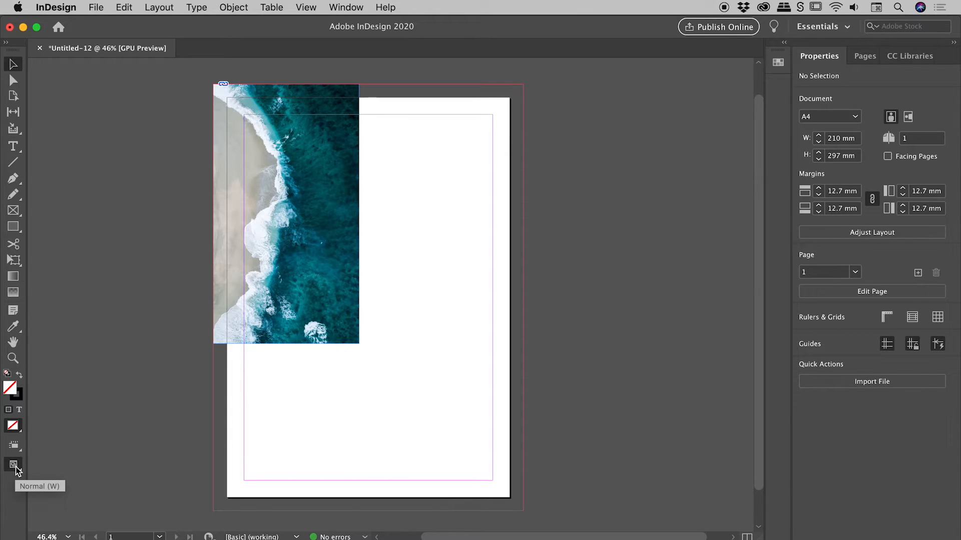
Delete the red rectangle and zoom out to view the whole page.
{"action": "left_click", "coordinate": [13, 464]}
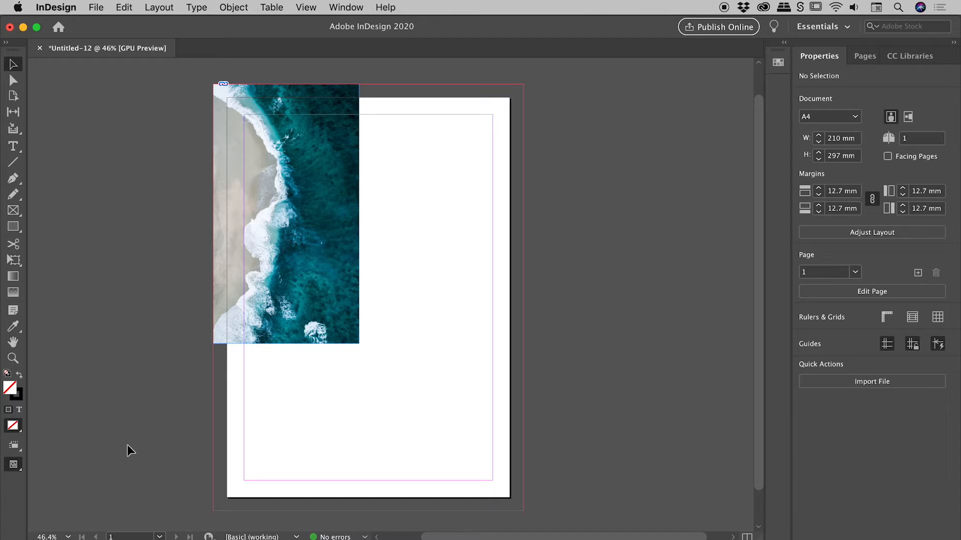
{"action": "left_click", "coordinate": [12, 464]}
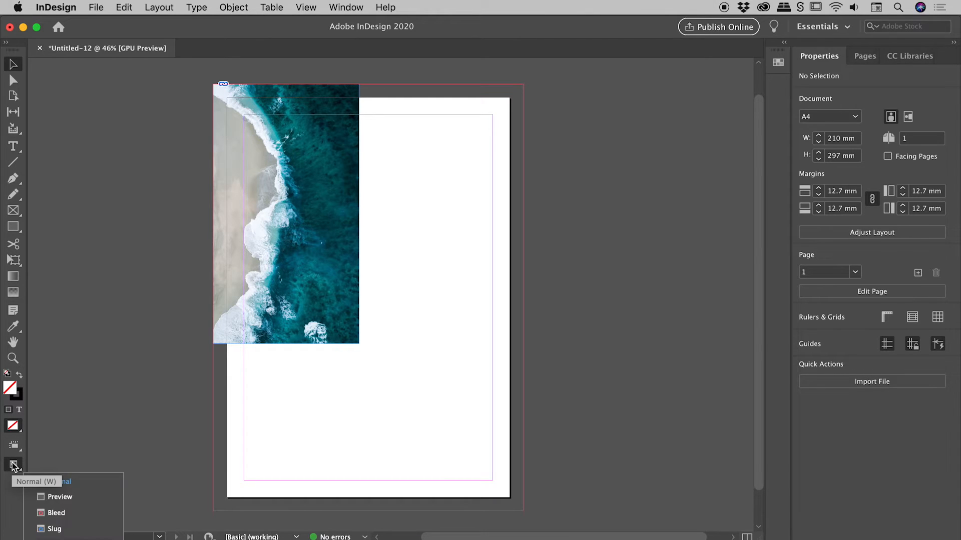
{"action": "left_click", "coordinate": [60, 497]}
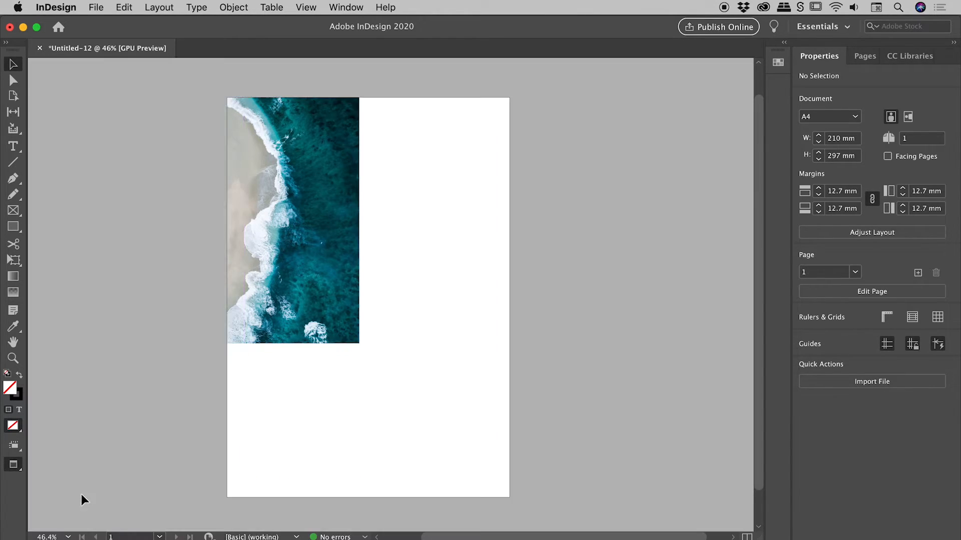
{"action": "left_click", "coordinate": [293, 221]}
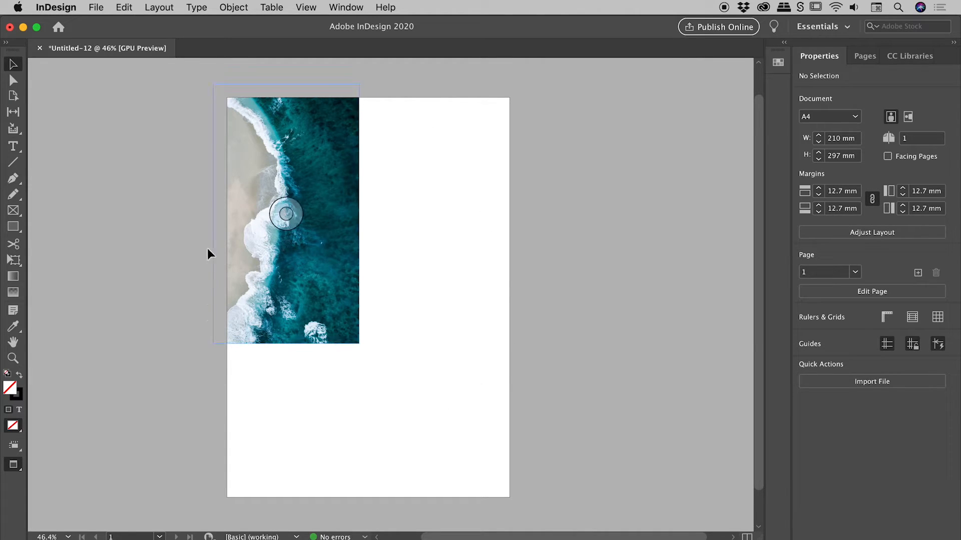
{"action": "mouse_move", "coordinate": [222, 202]}
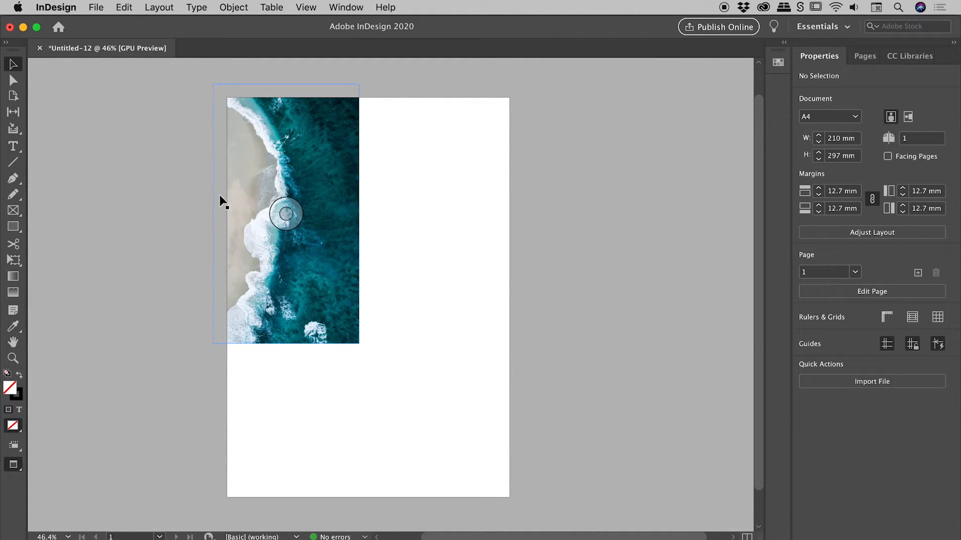
{"action": "left_click", "coordinate": [14, 464]}
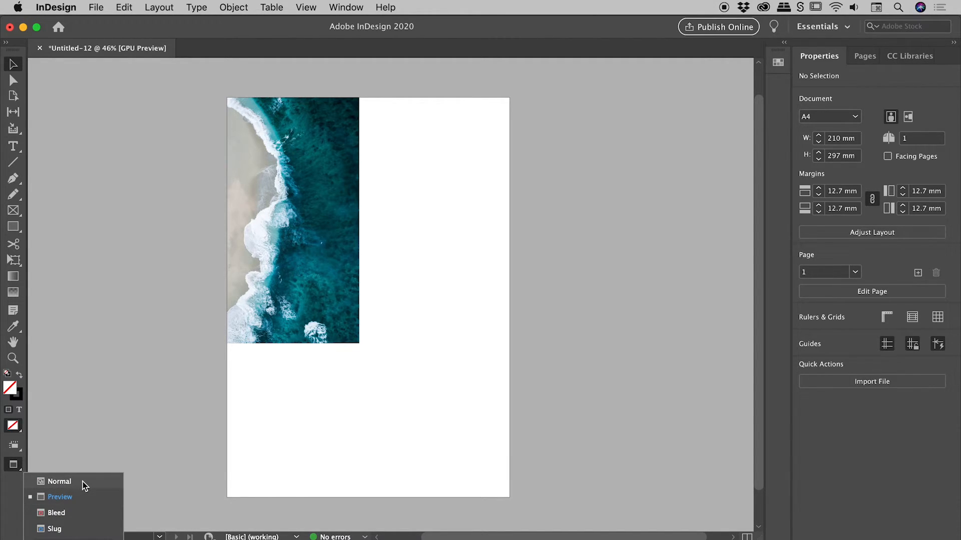
{"action": "mouse_move", "coordinate": [231, 174]}
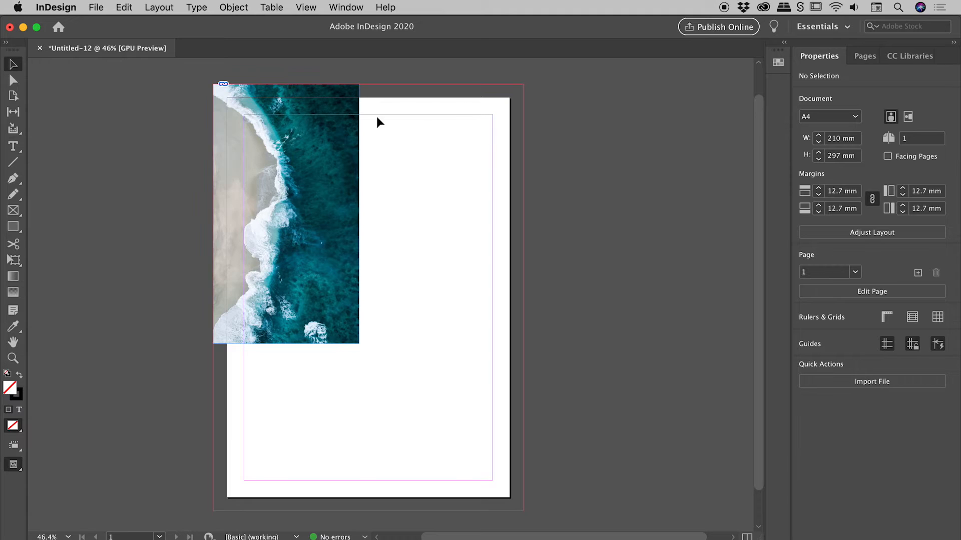
{"action": "mouse_move", "coordinate": [530, 177]}
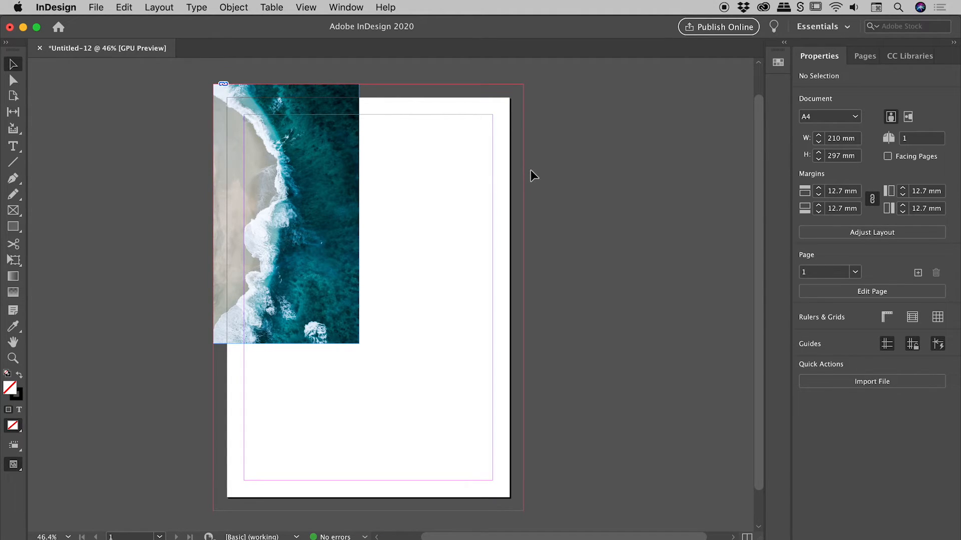
{"action": "left_click", "coordinate": [533, 176]}
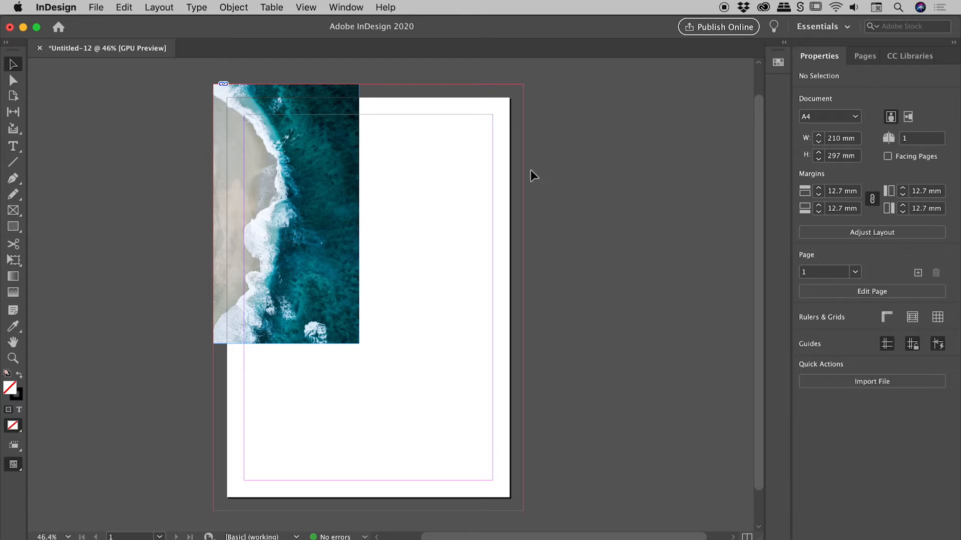
{"action": "mouse_move", "coordinate": [544, 164]}
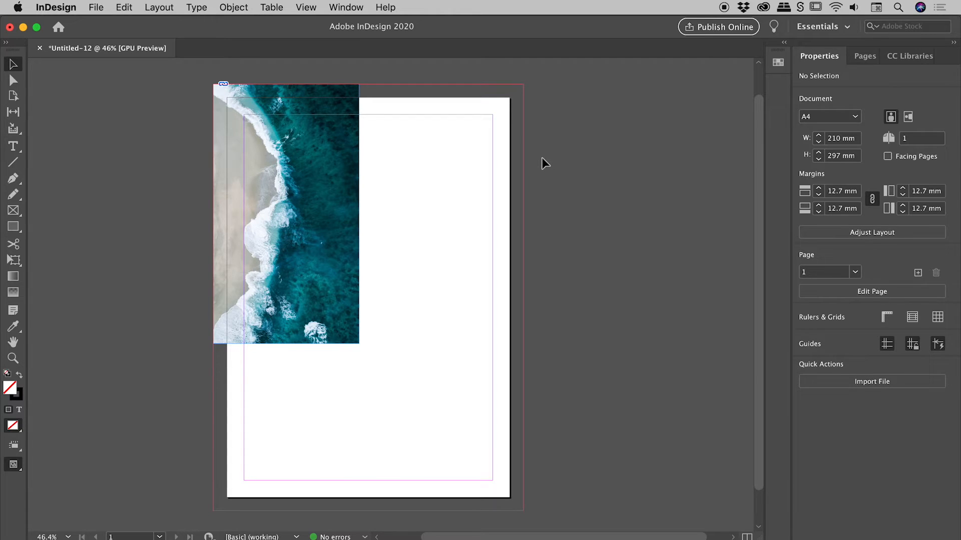
{"action": "mouse_move", "coordinate": [152, 99]}
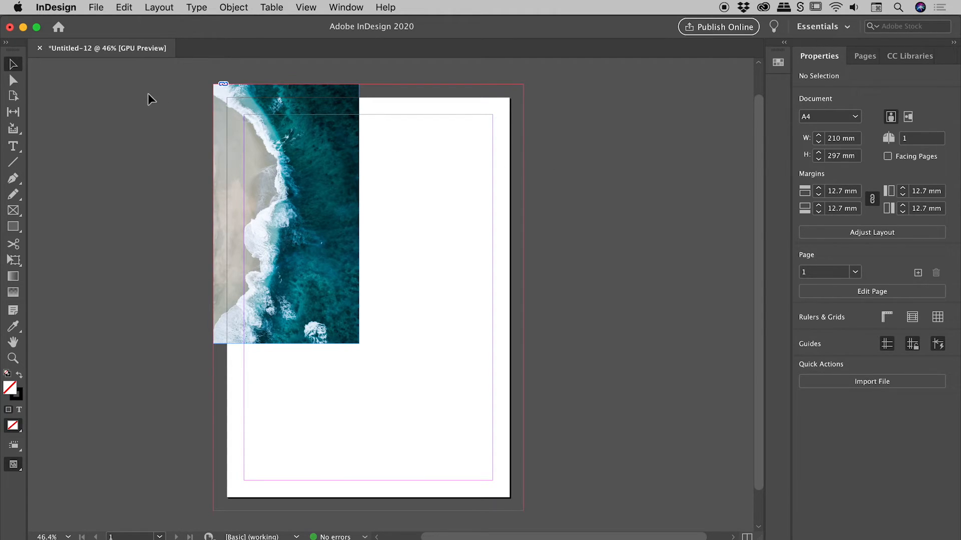
Export the layout to test.pdf on the Desktop using the [Press Quality] preset.
{"action": "left_click", "coordinate": [95, 8]}
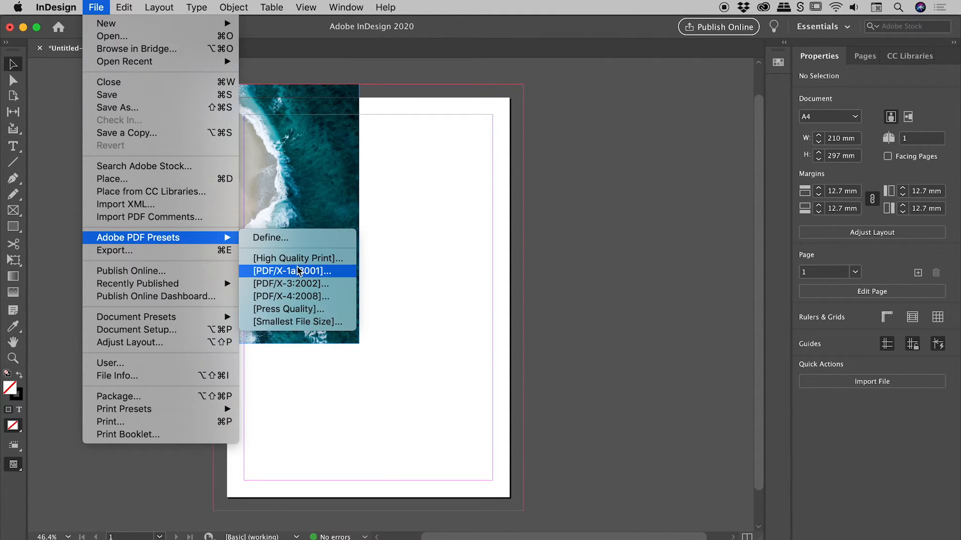
{"action": "mouse_move", "coordinate": [328, 308]}
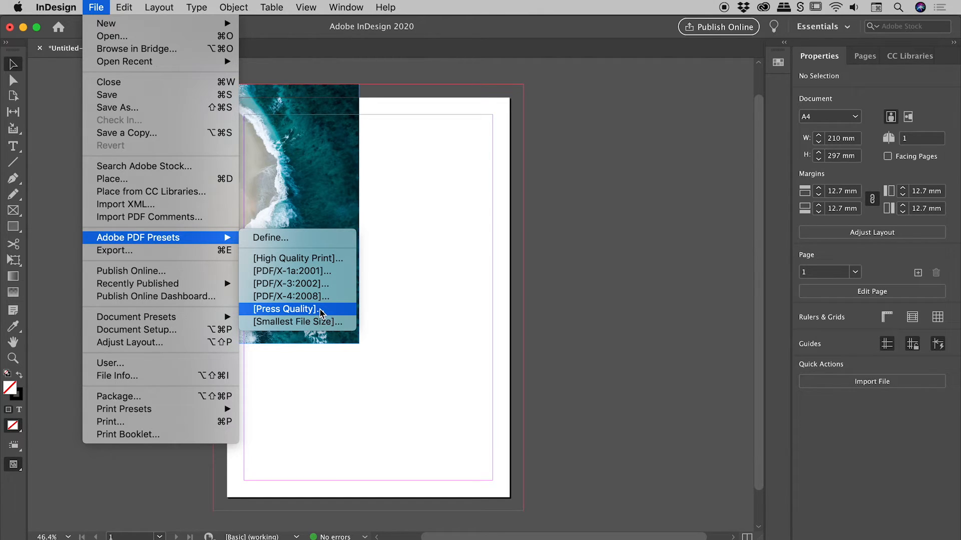
{"action": "left_click", "coordinate": [284, 309]}
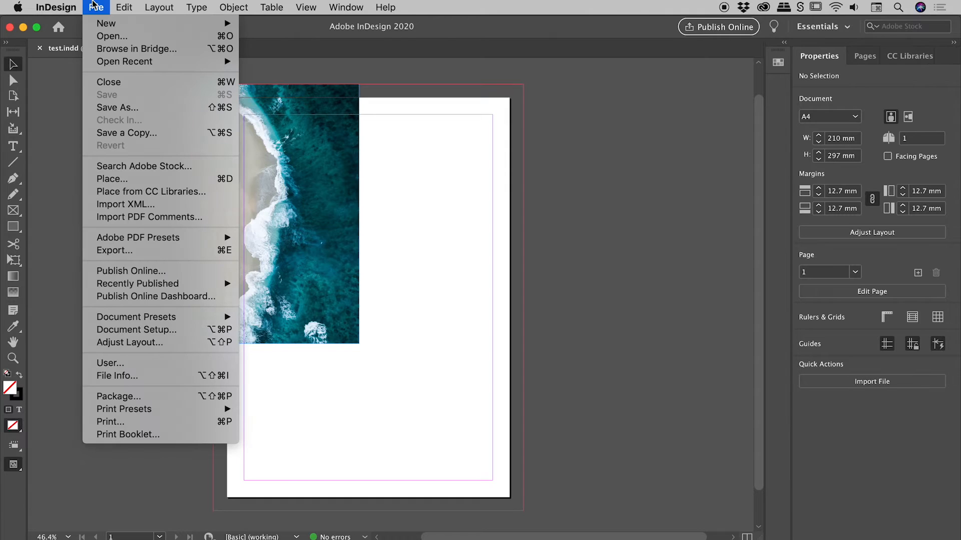
{"action": "mouse_move", "coordinate": [138, 237]}
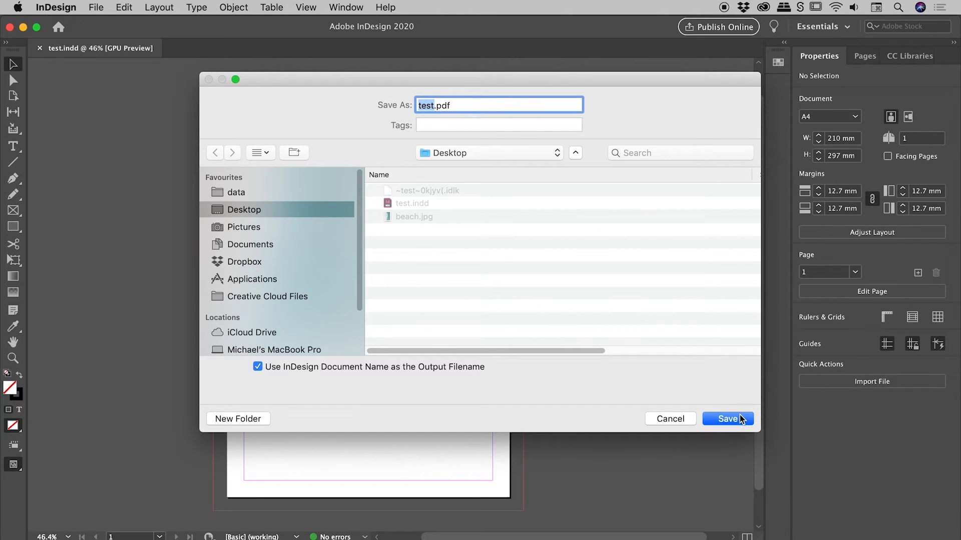
{"action": "left_click", "coordinate": [727, 418]}
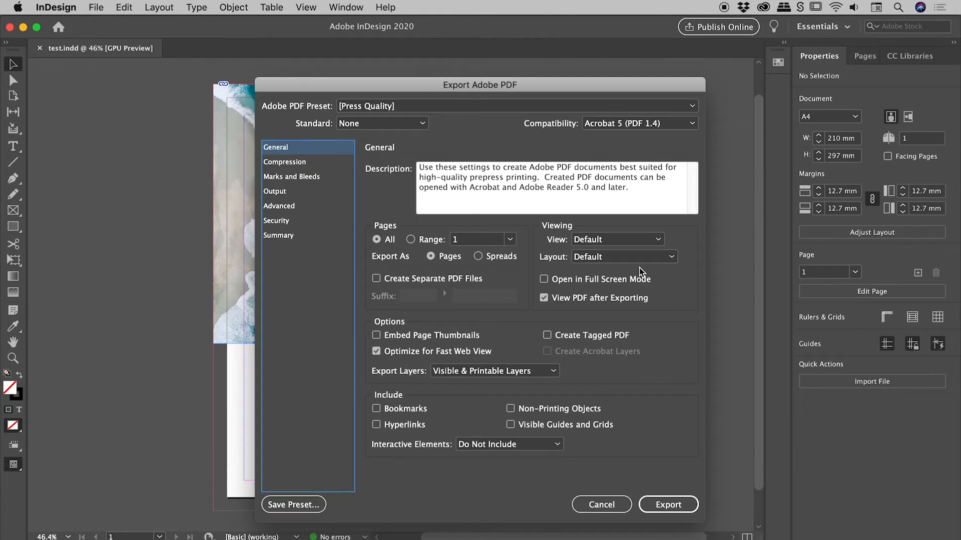
{"action": "mouse_move", "coordinate": [410, 402]}
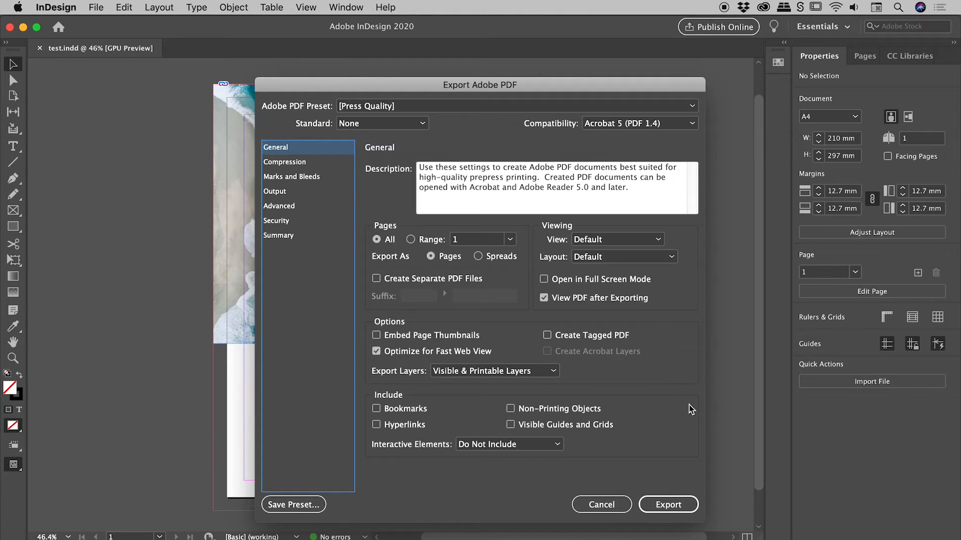
{"action": "left_click", "coordinate": [600, 504]}
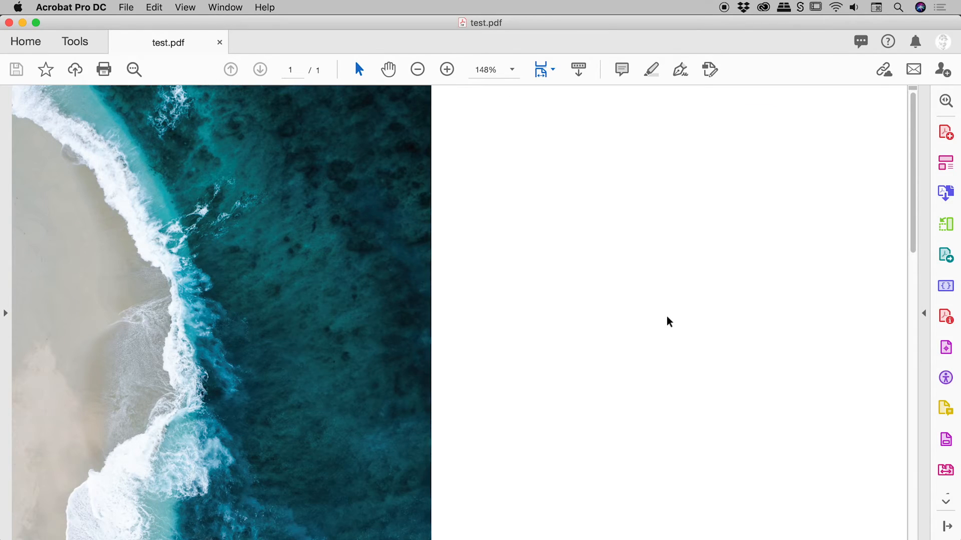
{"action": "mouse_move", "coordinate": [509, 31]}
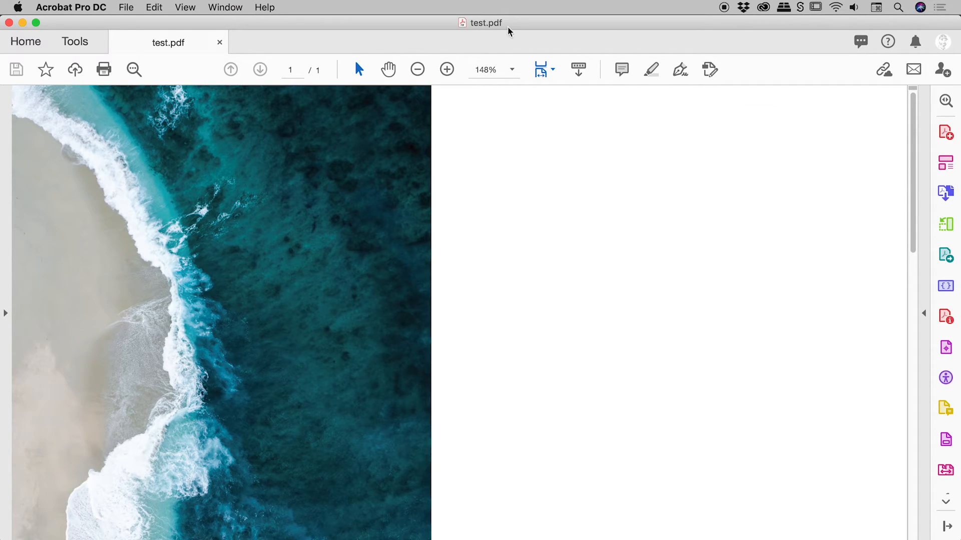
{"action": "mouse_move", "coordinate": [378, 172]}
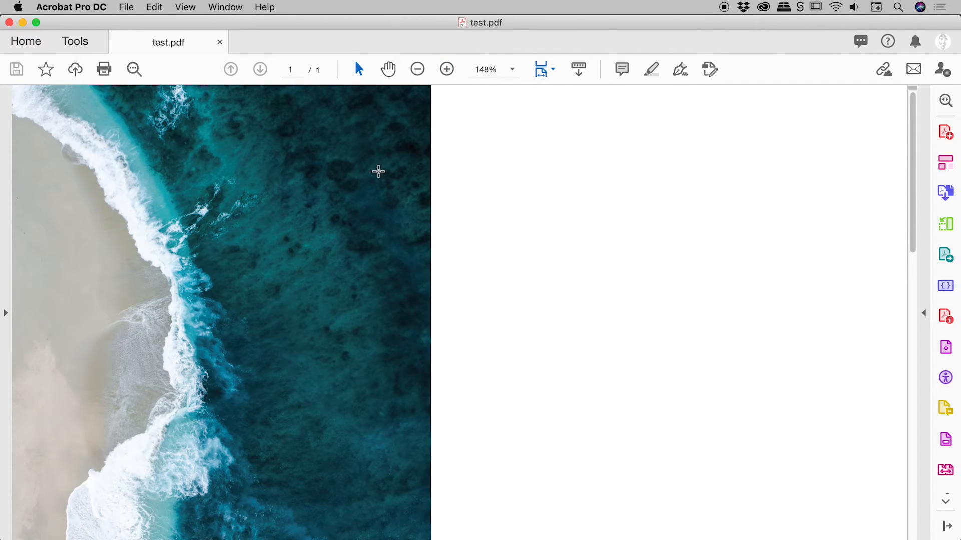
Inspect the beach-photo page of test.pdf in Acrobat, then return to test.indd.
{"action": "left_click", "coordinate": [418, 70]}
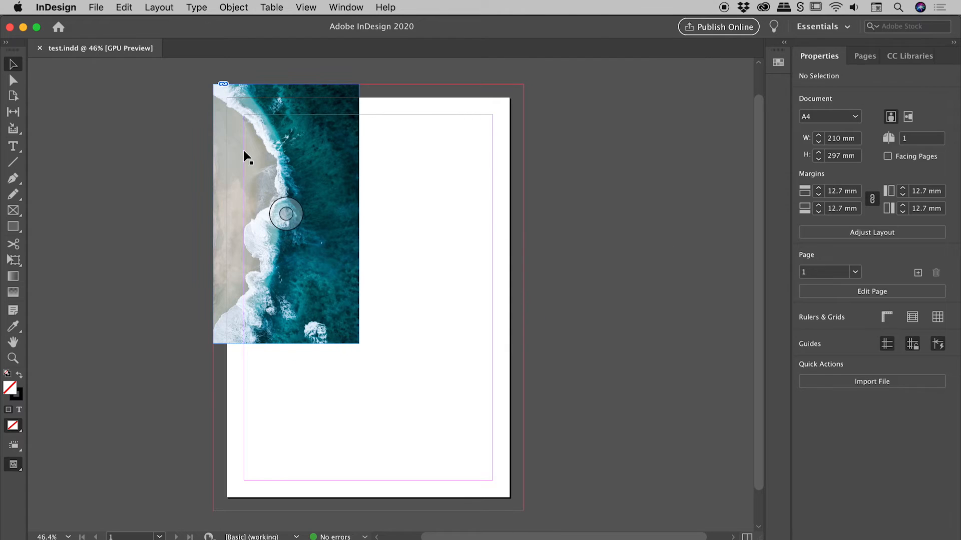
Export 'test with marks.pdf' using [Press Quality] with All Printer's Marks ticked.
{"action": "left_click", "coordinate": [96, 8]}
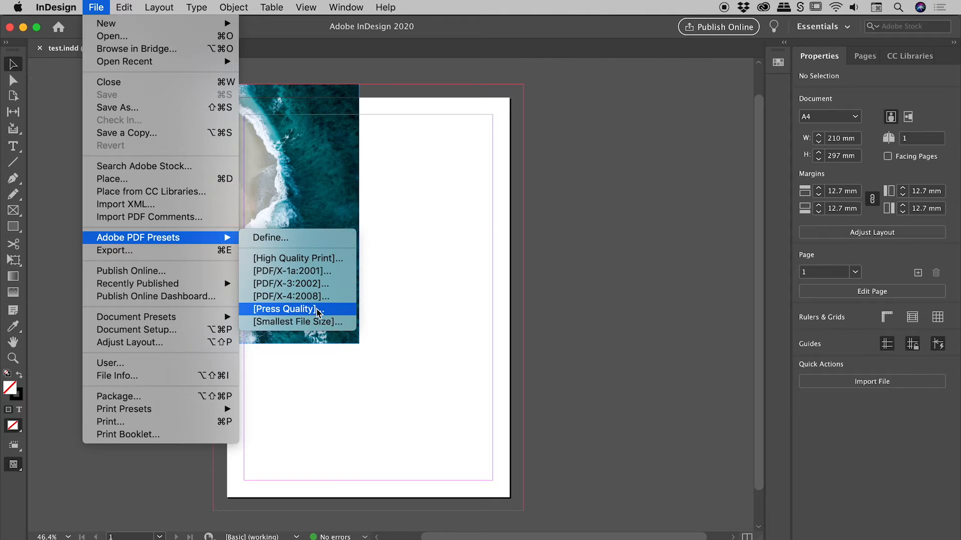
{"action": "left_click", "coordinate": [285, 309]}
{"action": "type", "text": "test with marks.pdf"}
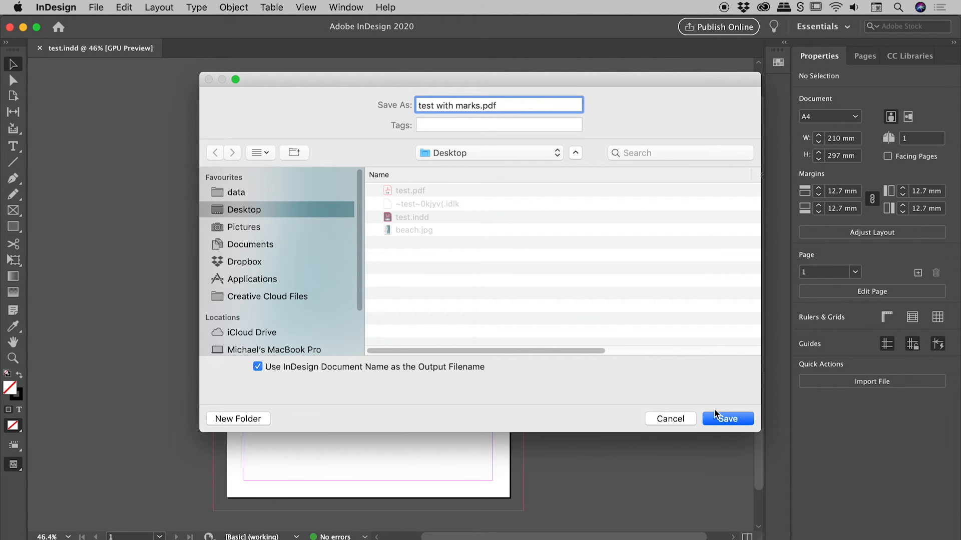
{"action": "left_click", "coordinate": [726, 418]}
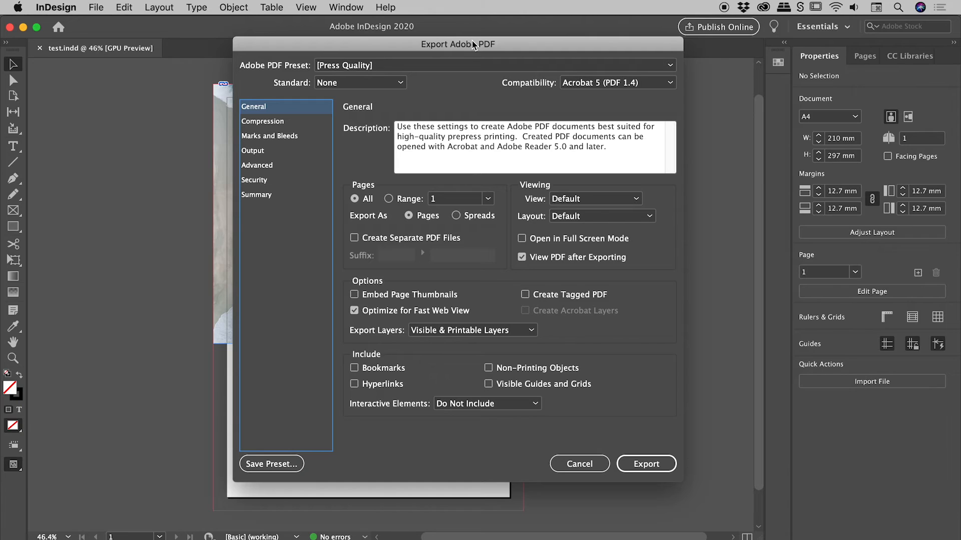
{"action": "mouse_move", "coordinate": [275, 140]}
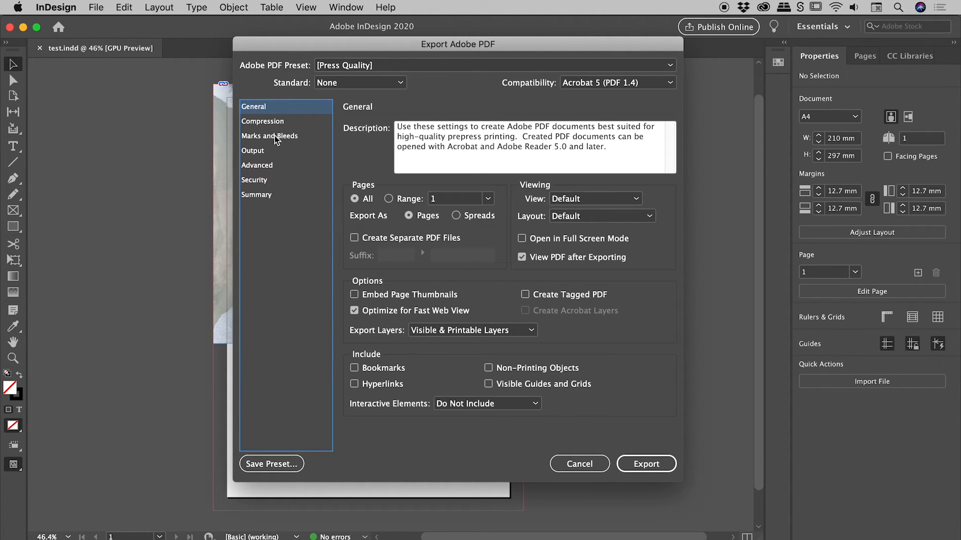
{"action": "left_click", "coordinate": [269, 136]}
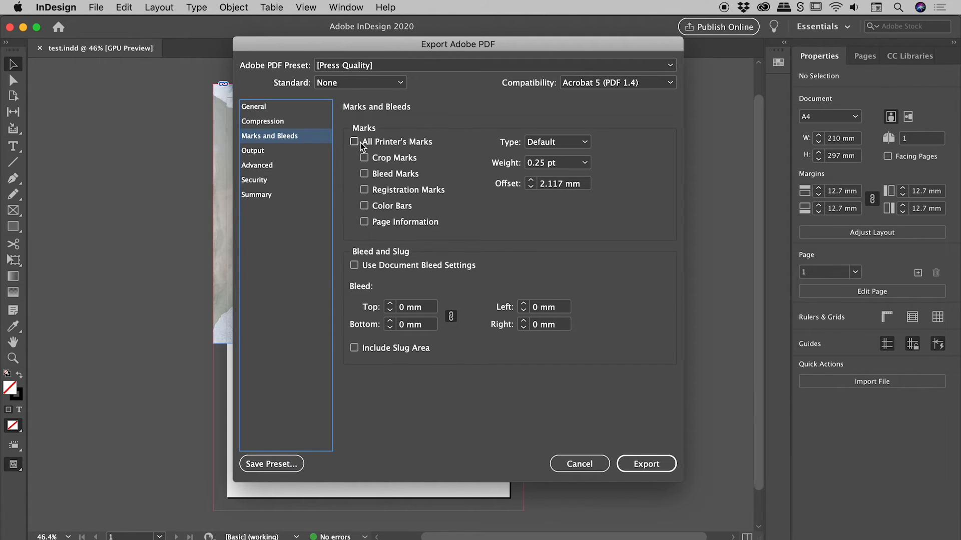
{"action": "left_click", "coordinate": [354, 142]}
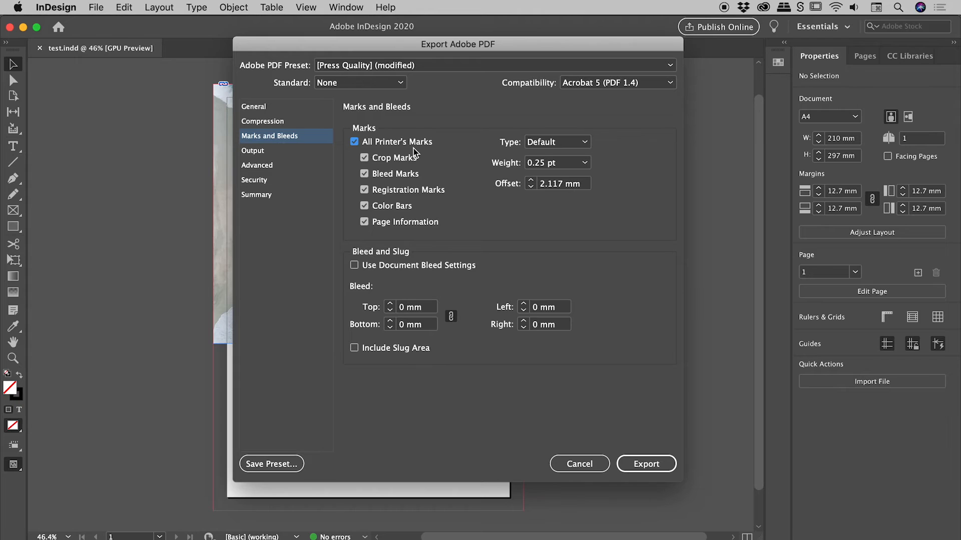
{"action": "mouse_move", "coordinate": [416, 152]}
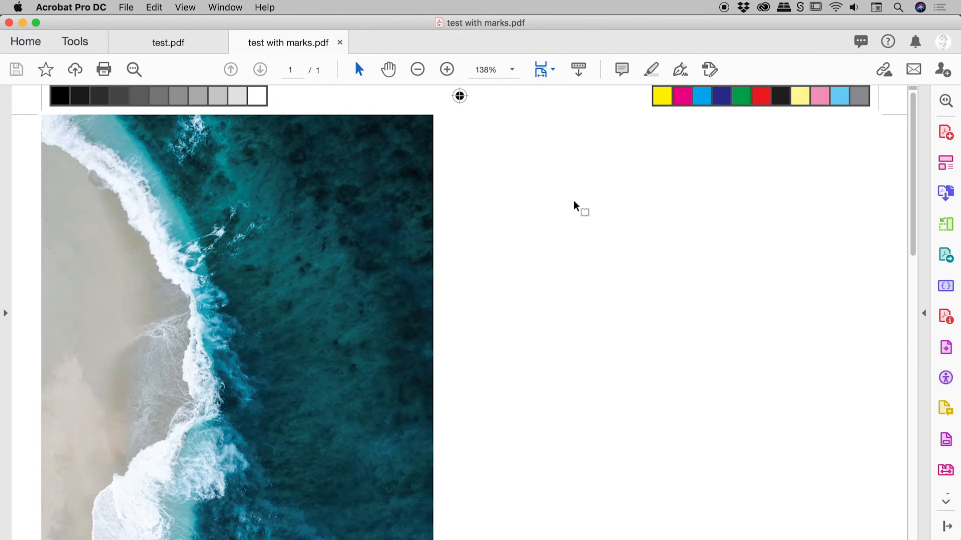
Zoom the marks PDF to 150%, then whole page, then 200% to inspect the printer's marks.
{"action": "left_click", "coordinate": [513, 69]}
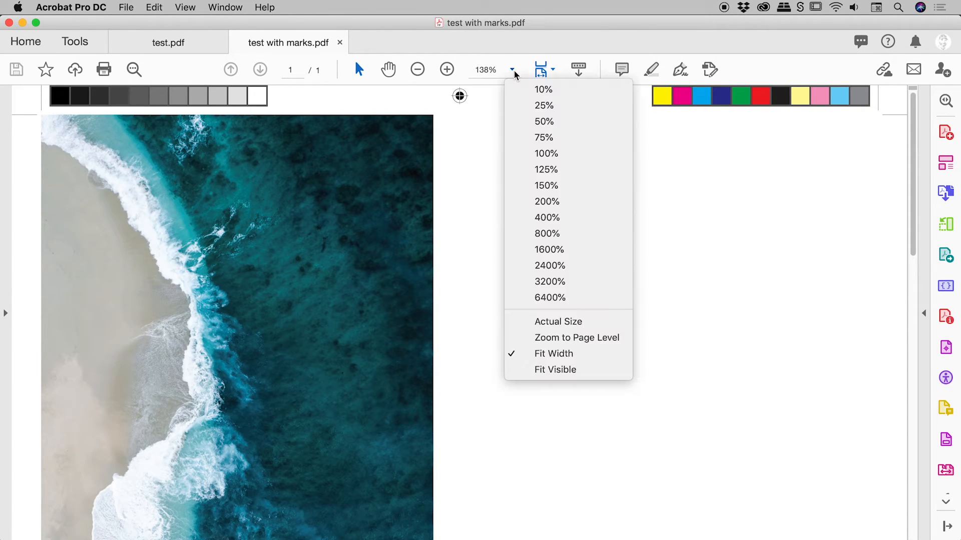
{"action": "left_click", "coordinate": [546, 201]}
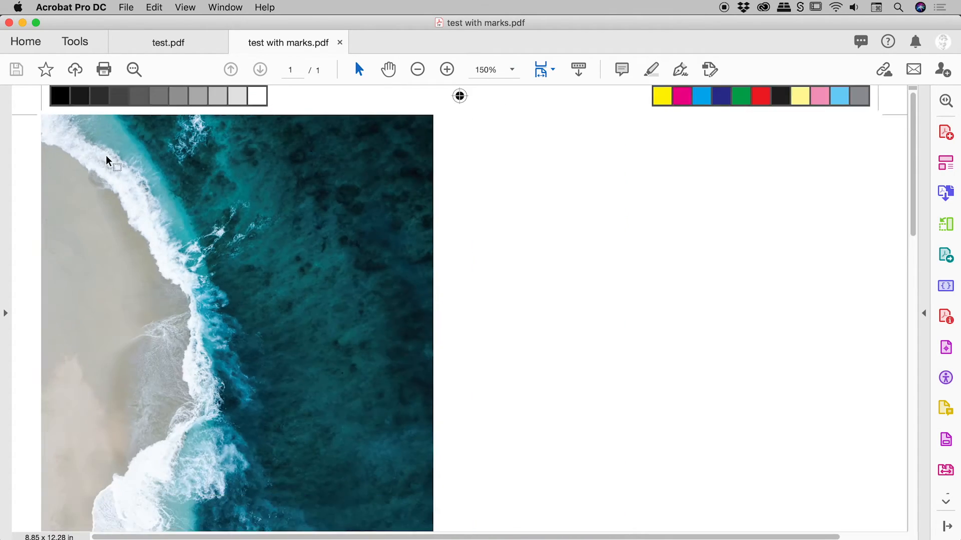
{"action": "left_click", "coordinate": [417, 69]}
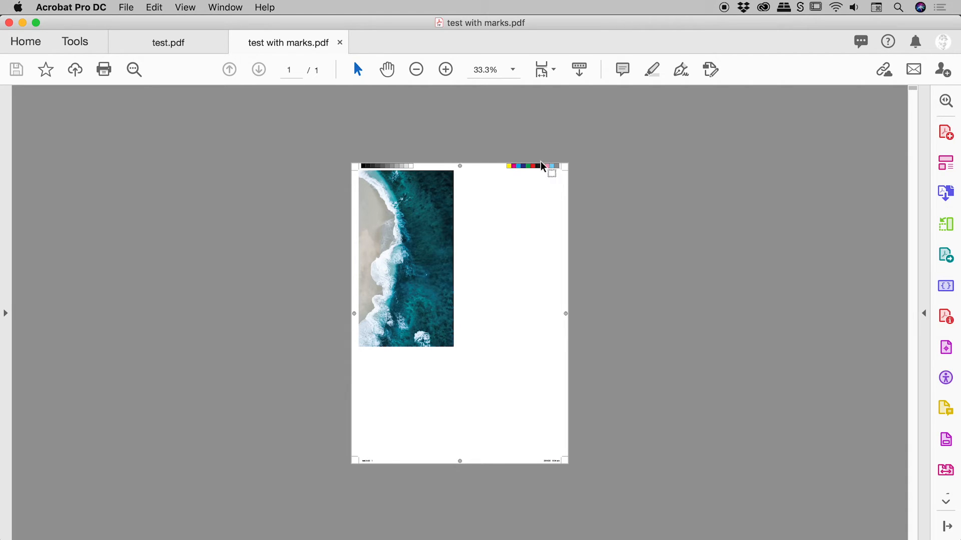
{"action": "mouse_move", "coordinate": [501, 68]}
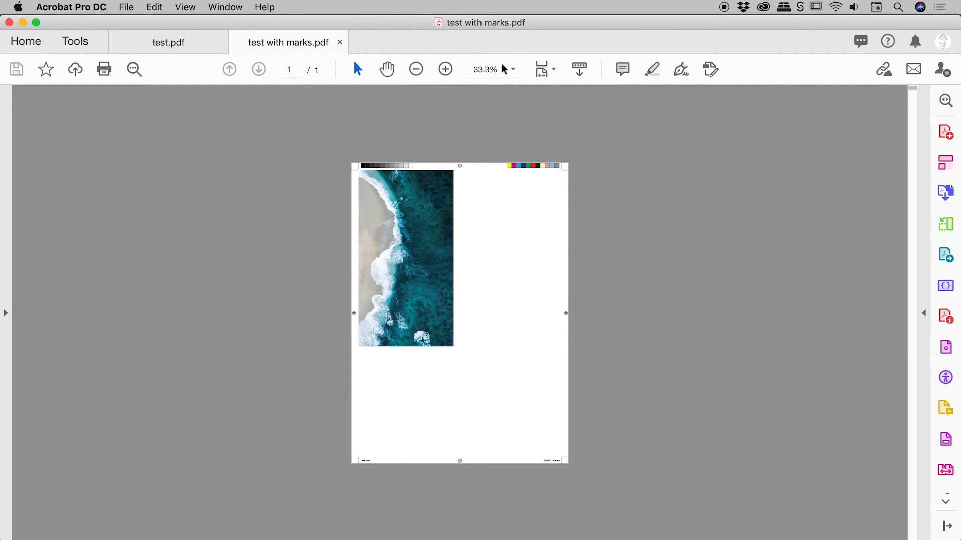
{"action": "left_click", "coordinate": [512, 69]}
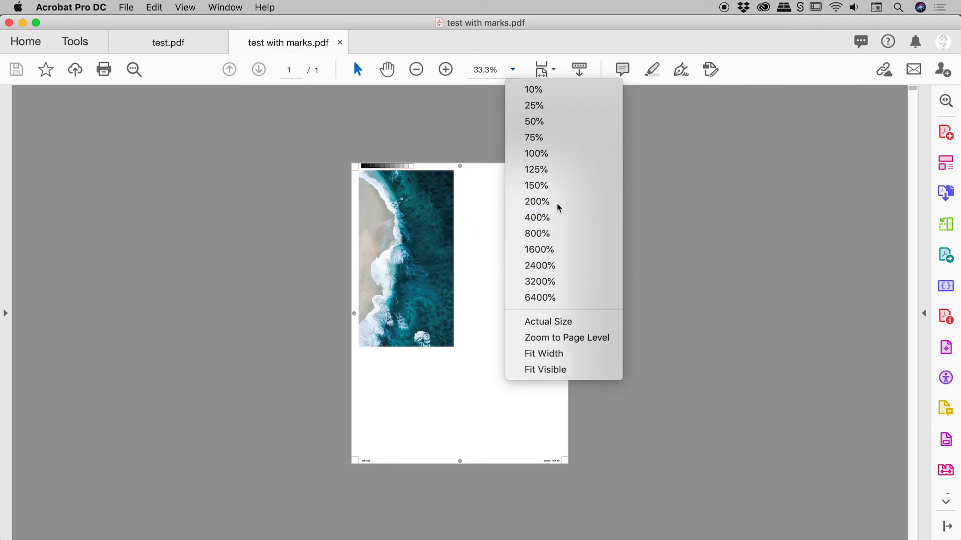
{"action": "left_click", "coordinate": [537, 202]}
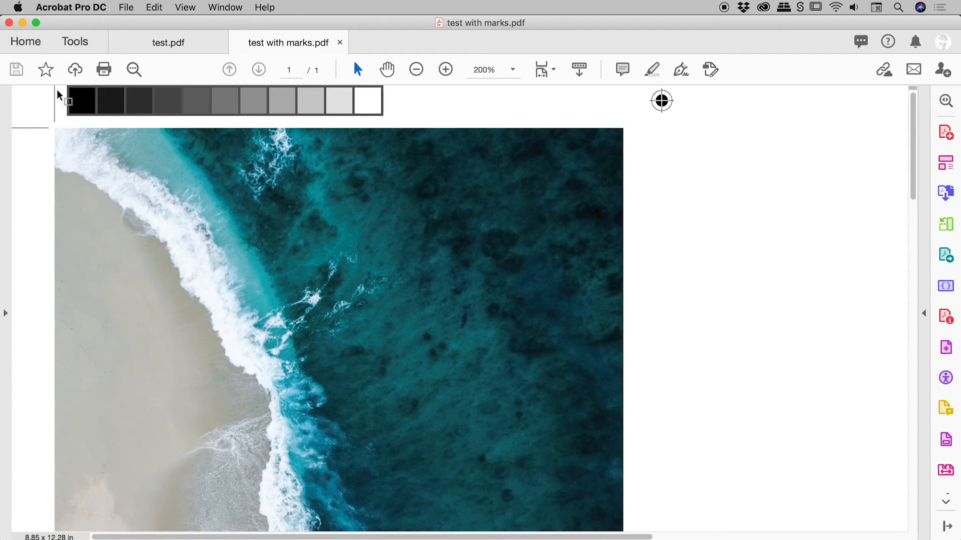
{"action": "mouse_move", "coordinate": [50, 131]}
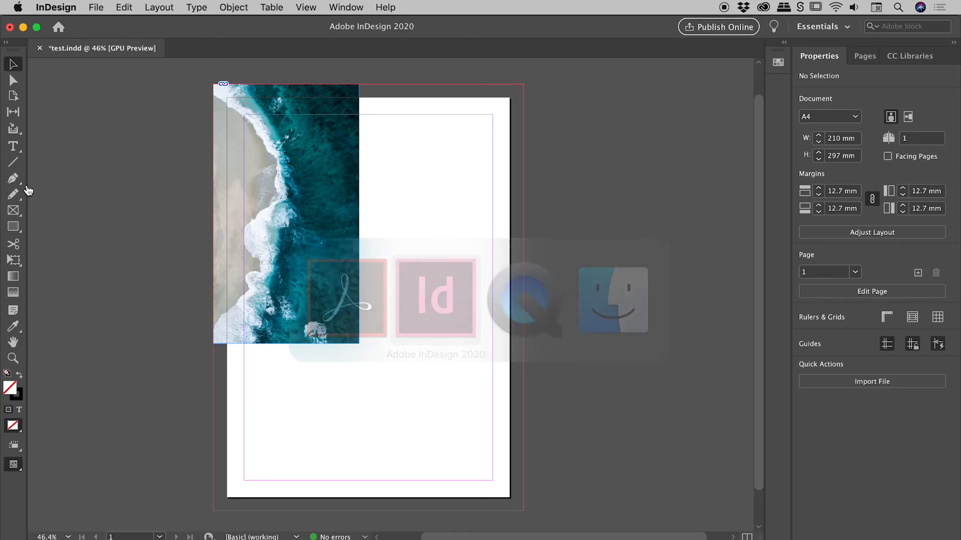
Start a [Press Quality] export saved as 'test with marks and bleed' and show Marks and Bleeds.
{"action": "left_click", "coordinate": [96, 8]}
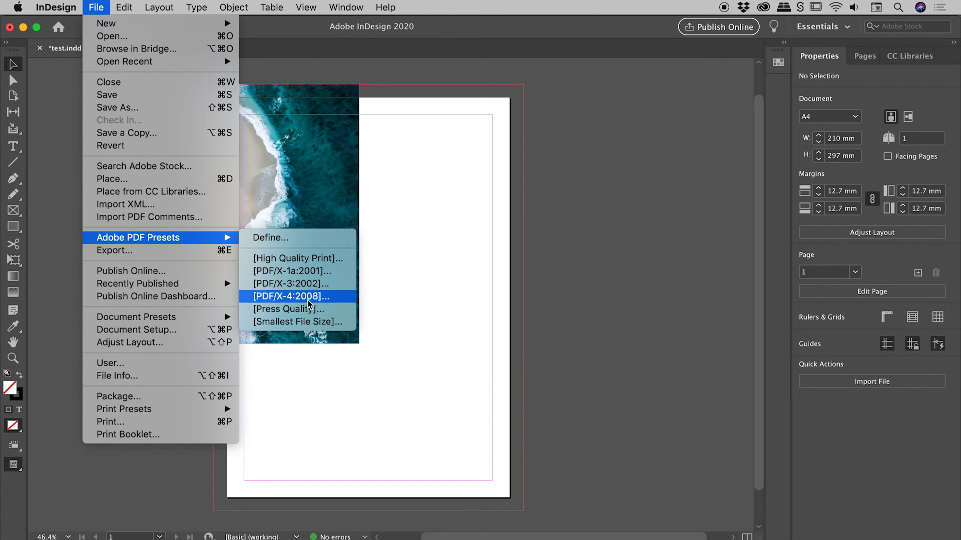
{"action": "left_click", "coordinate": [290, 296]}
{"action": "type", "text": "test with marks and bleed.pdf"}
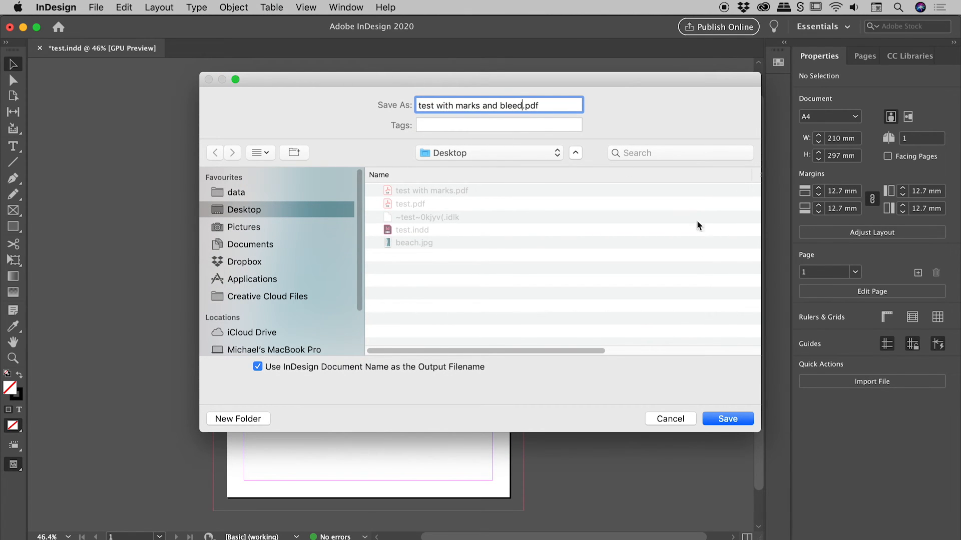
{"action": "left_click", "coordinate": [727, 418]}
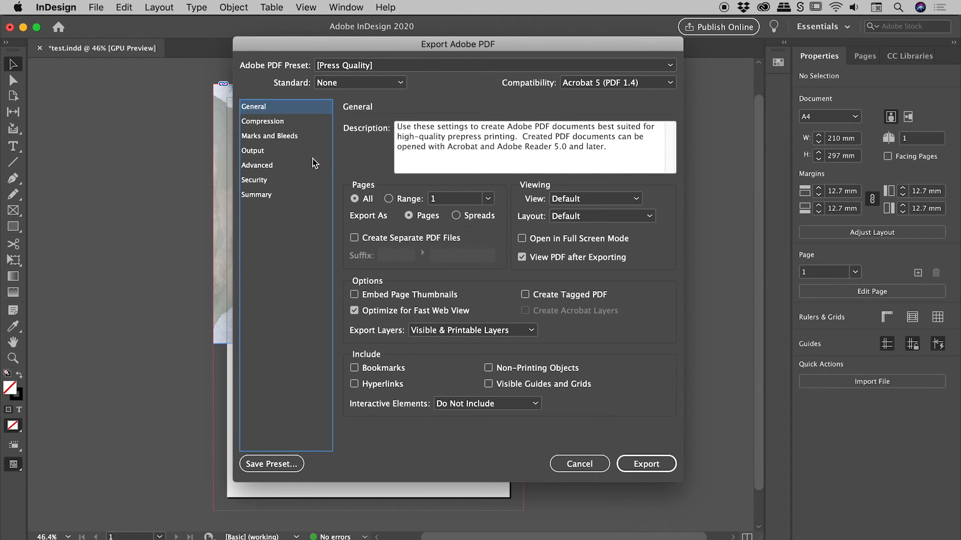
{"action": "left_click", "coordinate": [269, 135]}
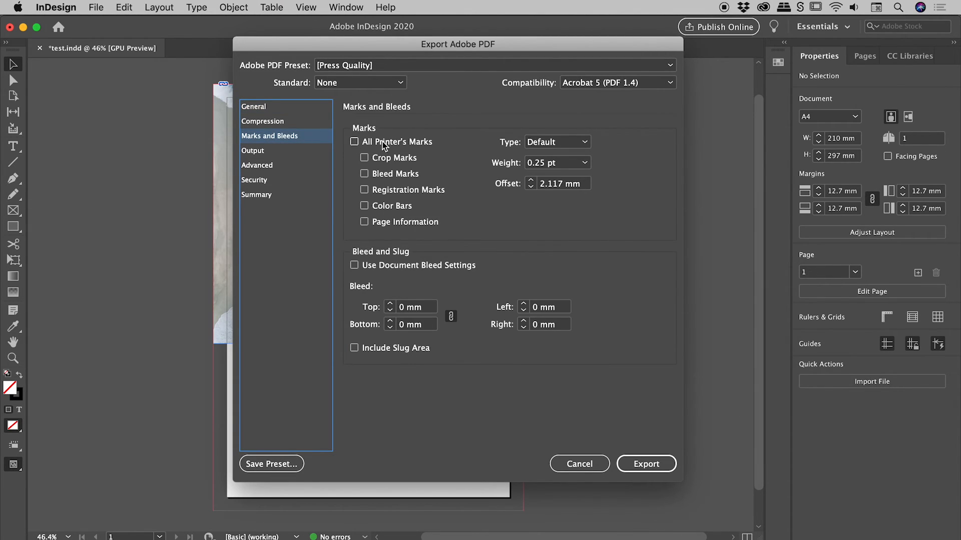
Export with All Printer's Marks and the document's 10 mm bleed enabled.
{"action": "left_click", "coordinate": [355, 142]}
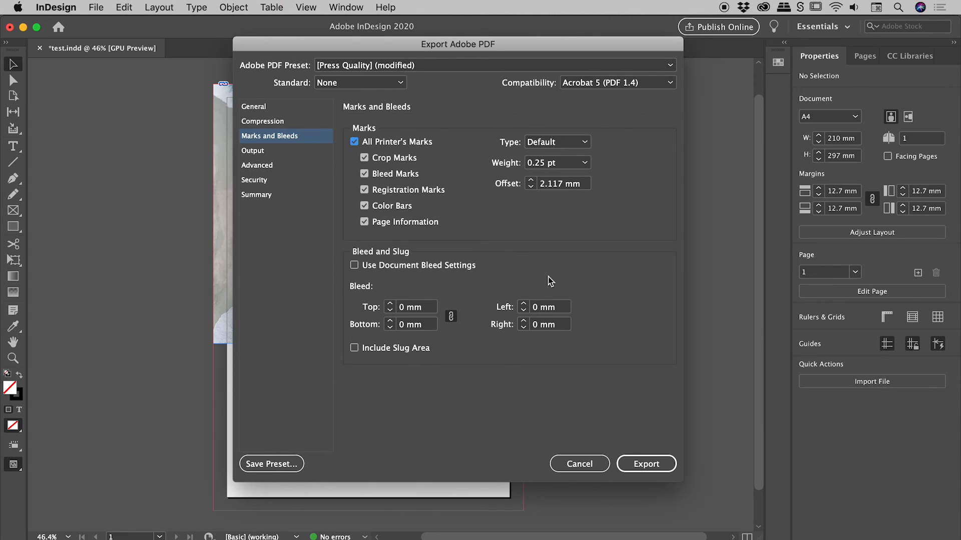
{"action": "mouse_move", "coordinate": [445, 111]}
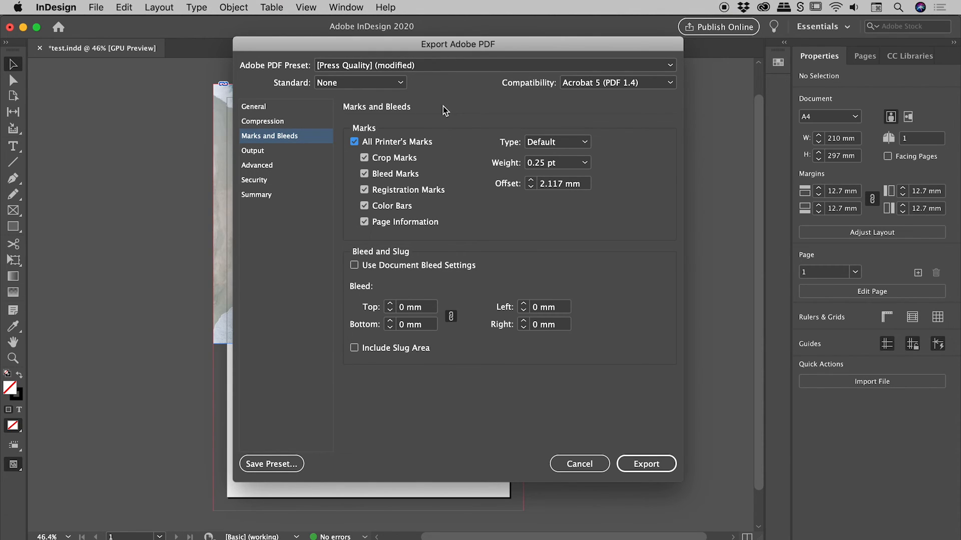
{"action": "mouse_move", "coordinate": [472, 349]}
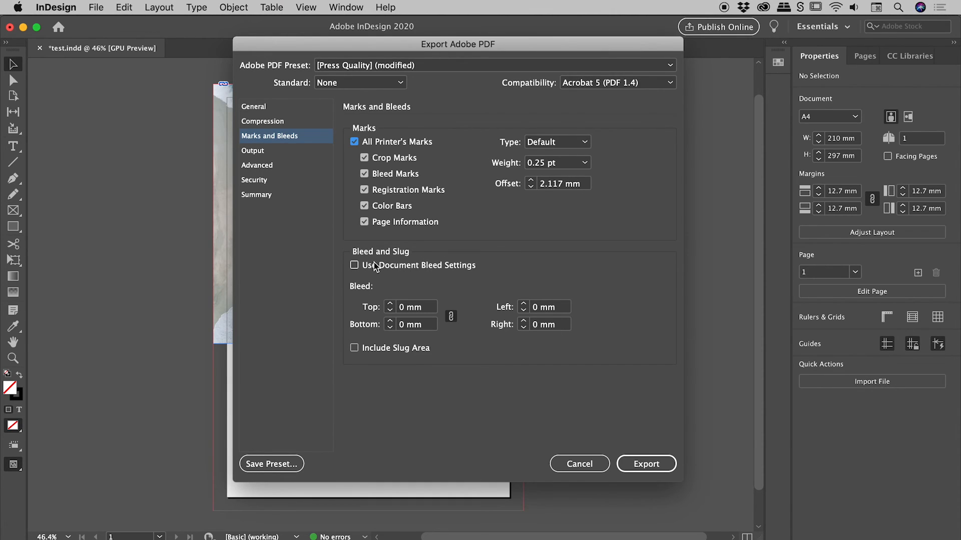
{"action": "left_click", "coordinate": [355, 264]}
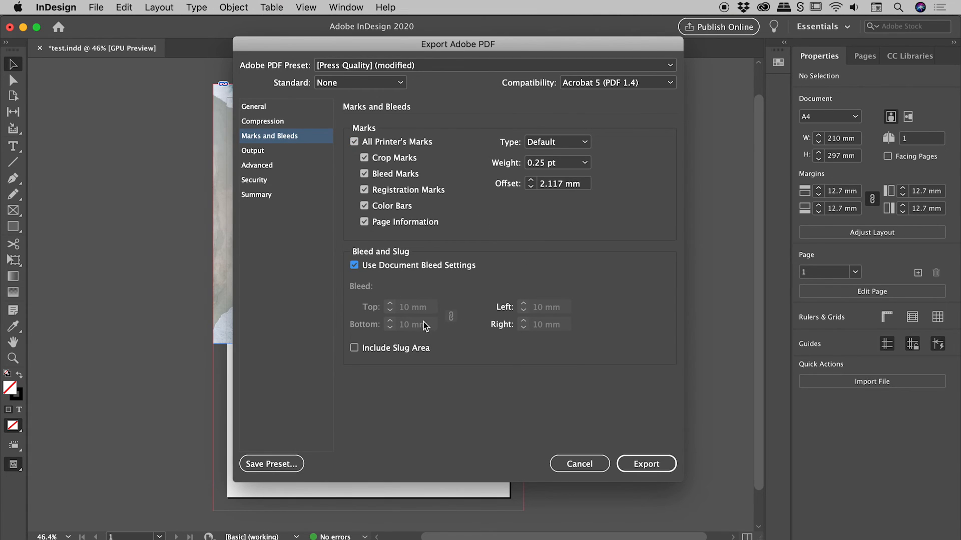
{"action": "mouse_move", "coordinate": [528, 339]}
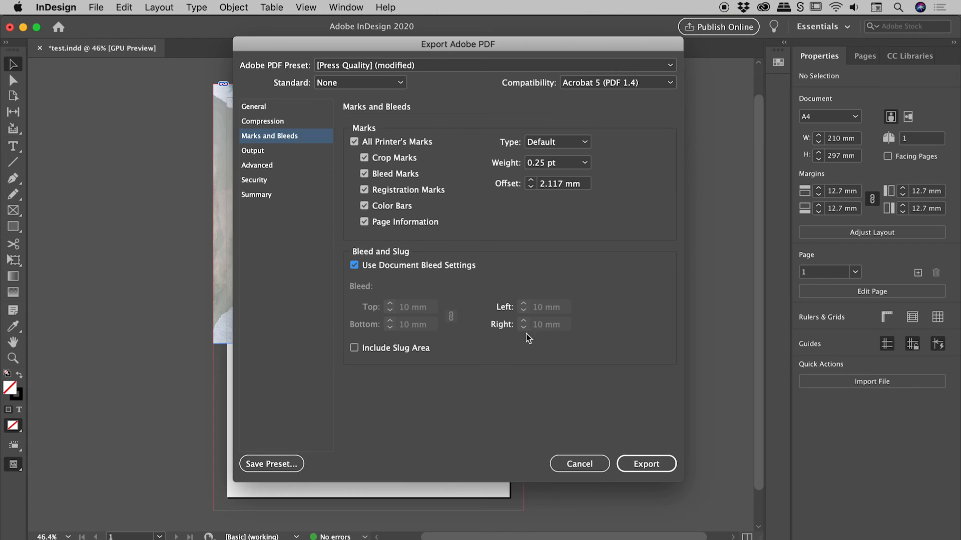
{"action": "mouse_move", "coordinate": [444, 333]}
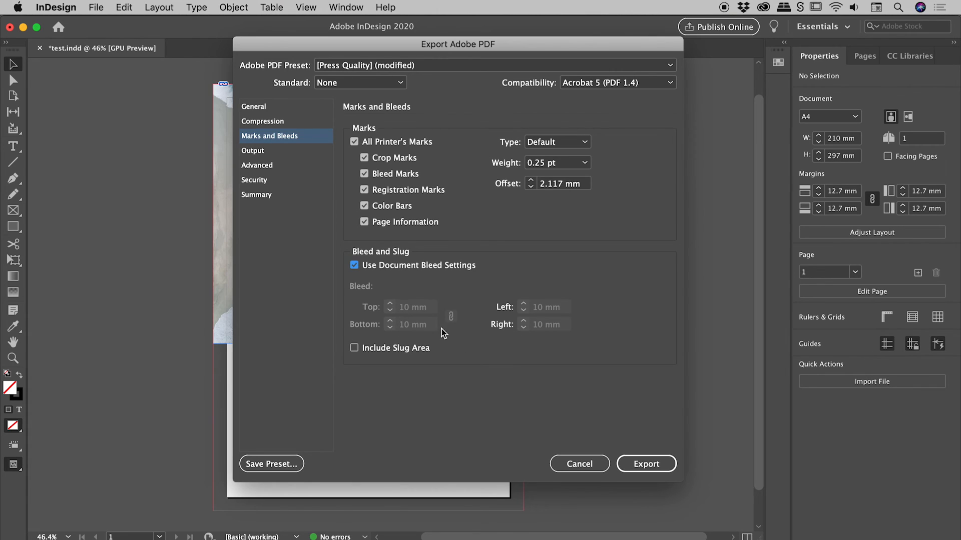
{"action": "mouse_move", "coordinate": [403, 319]}
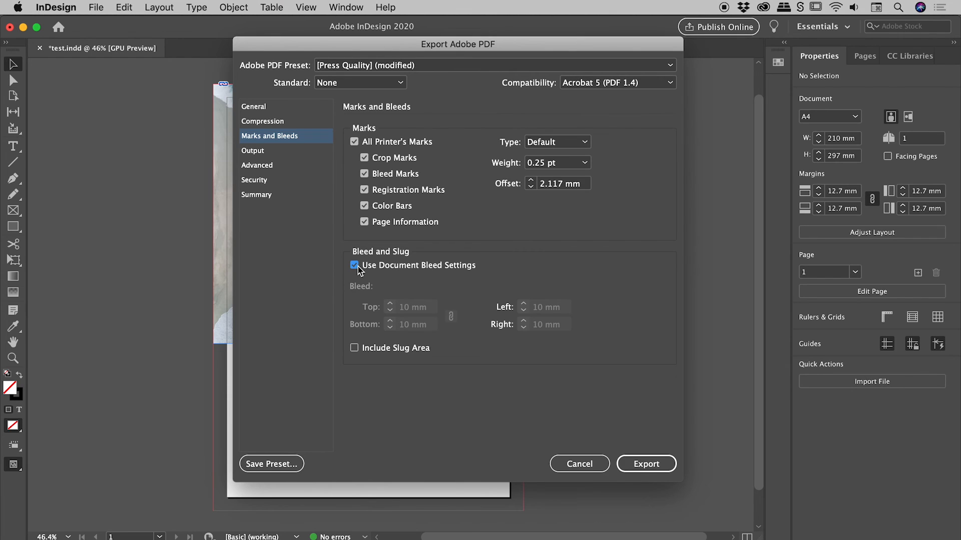
{"action": "left_click", "coordinate": [355, 265]}
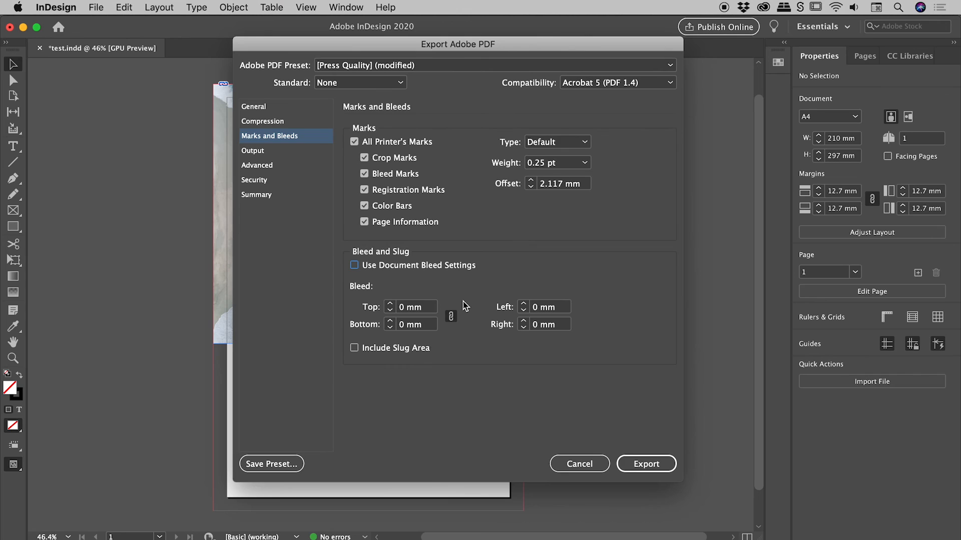
{"action": "left_click", "coordinate": [354, 265]}
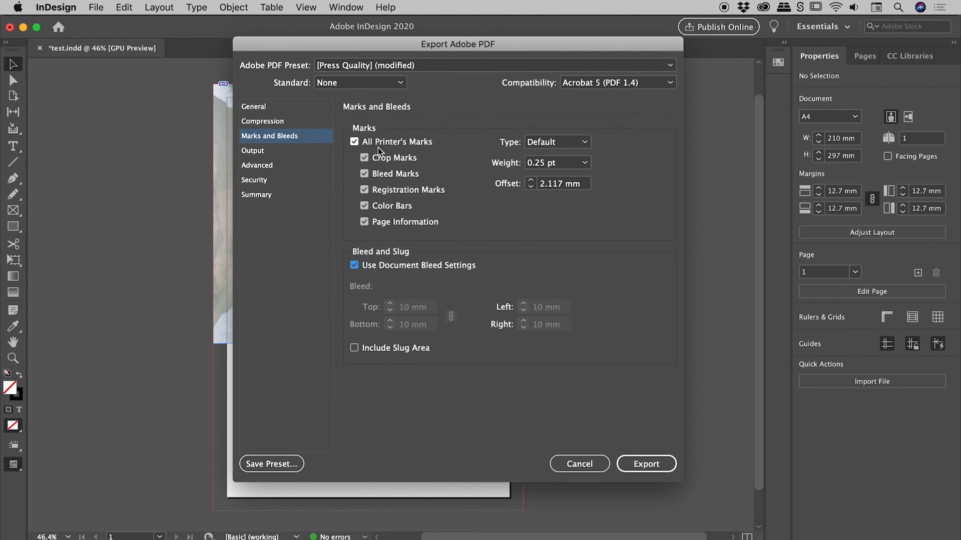
{"action": "mouse_move", "coordinate": [422, 272]}
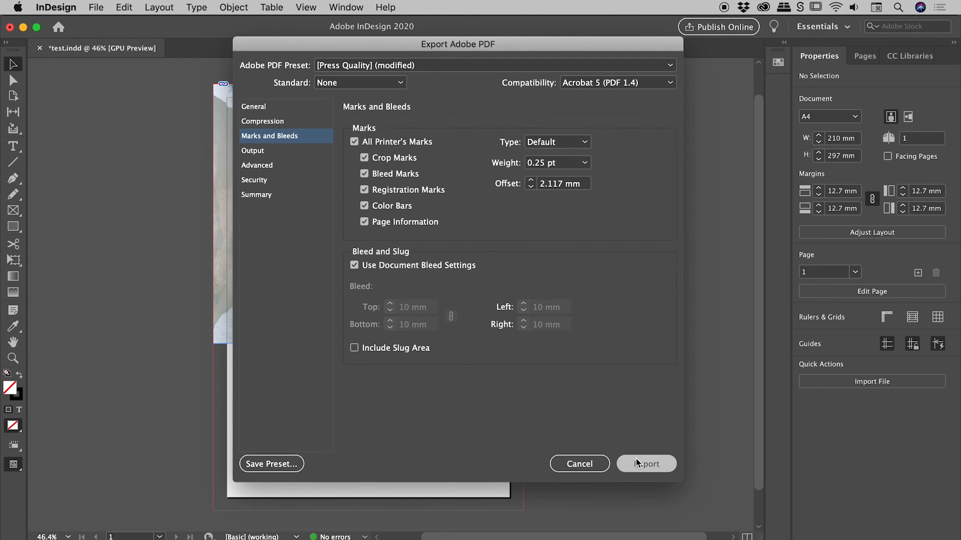
{"action": "left_click", "coordinate": [645, 464]}
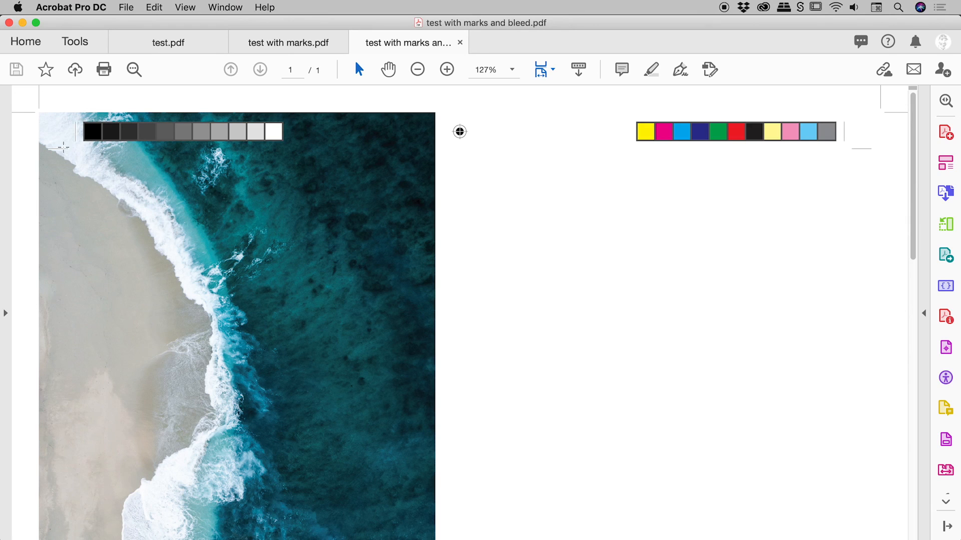
{"action": "mouse_move", "coordinate": [52, 133]}
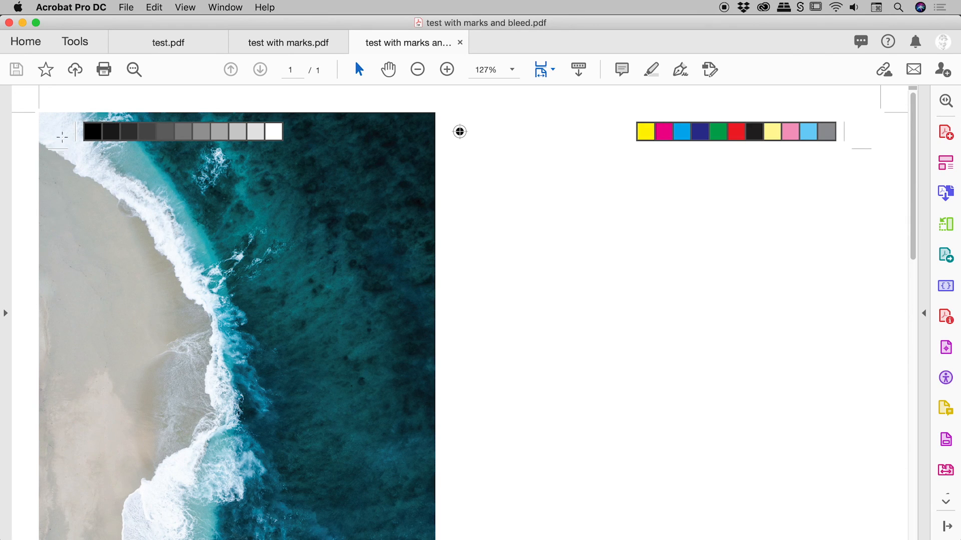
{"action": "mouse_move", "coordinate": [119, 195]}
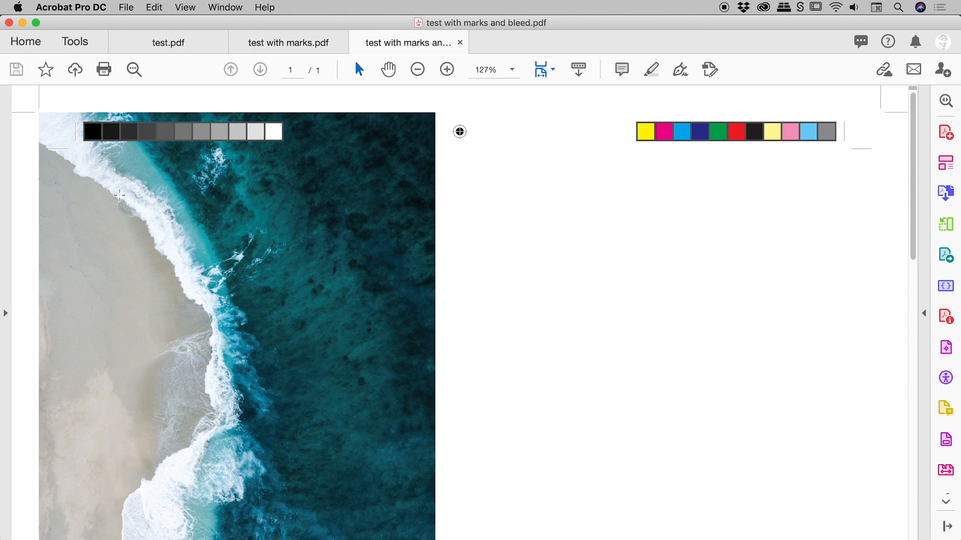